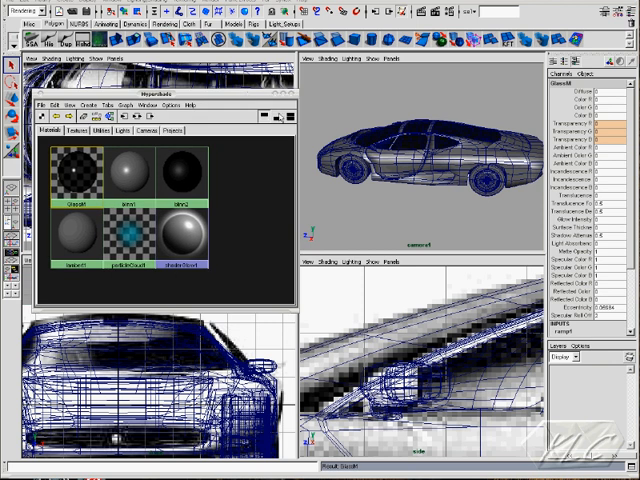
Clear the lambert, phong, blinn and glass swatches from the Hypershade work area.
click(65, 136)
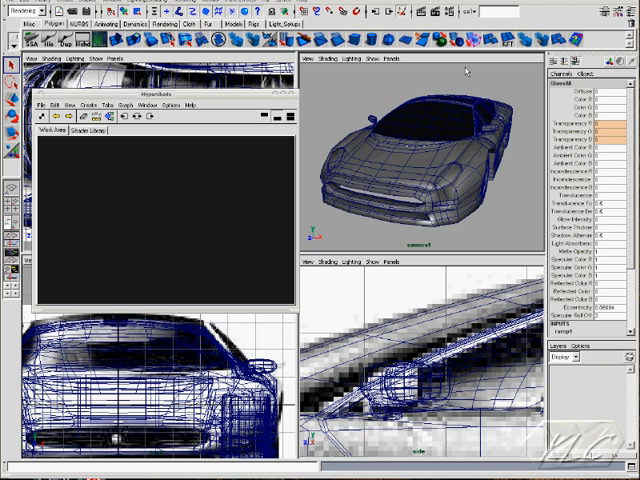
mouse_move(420, 168)
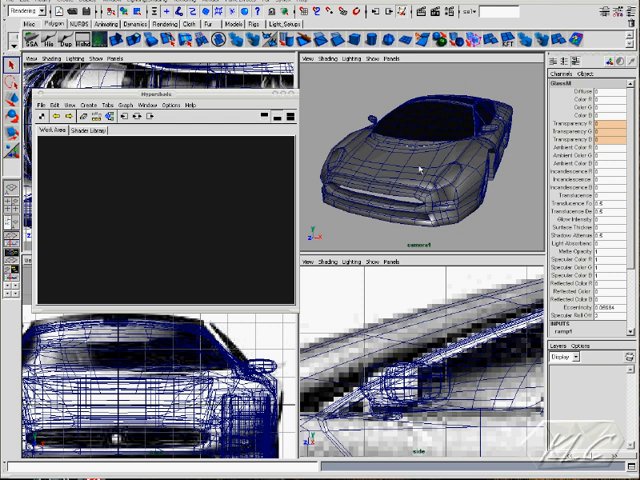
mouse_move(391, 193)
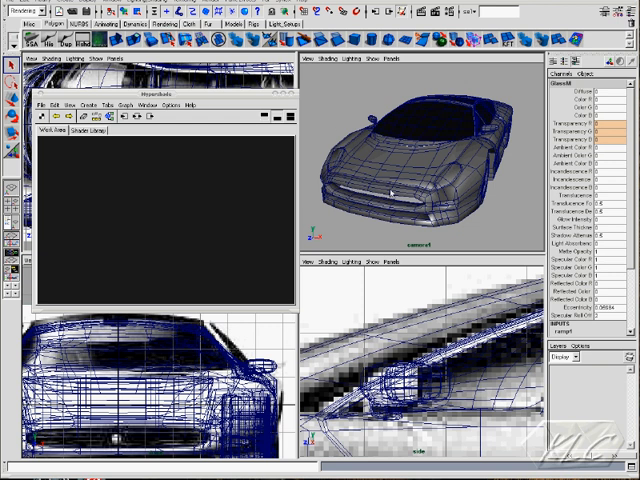
mouse_move(474, 190)
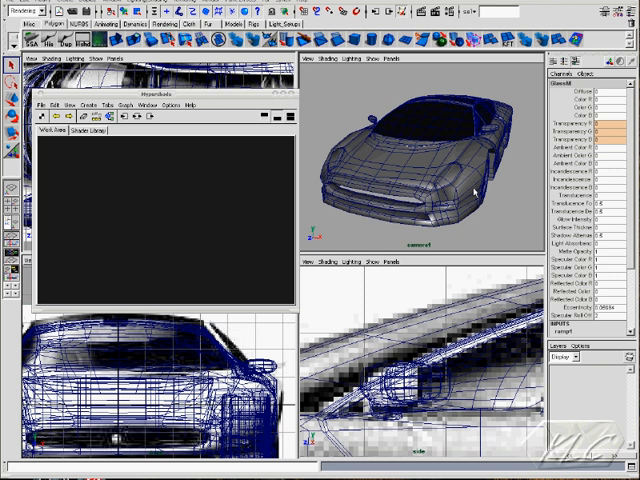
mouse_move(340, 224)
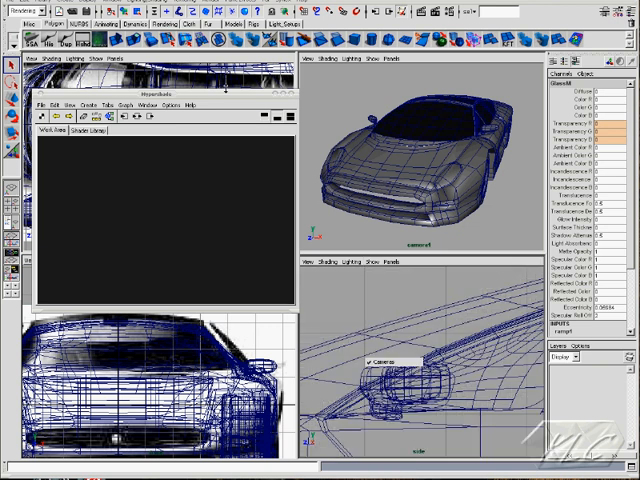
drag(170, 98, 370, 213)
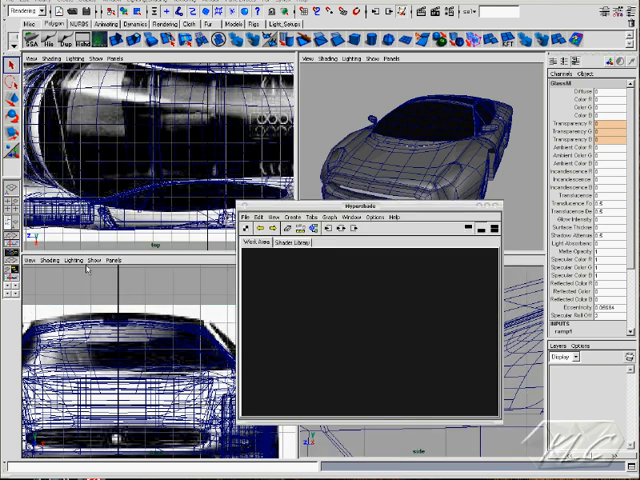
click(89, 258)
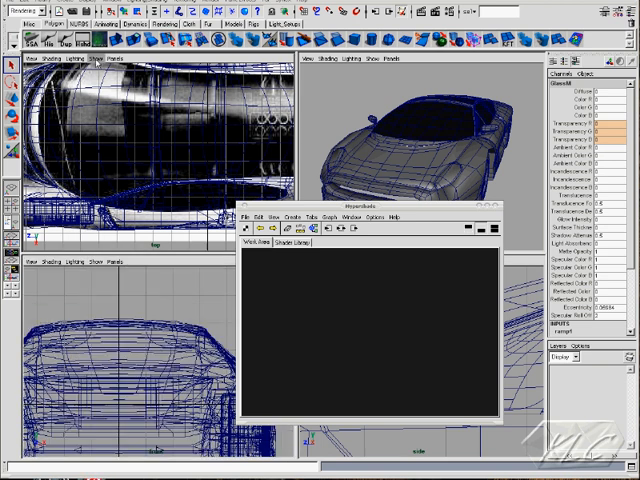
click(108, 64)
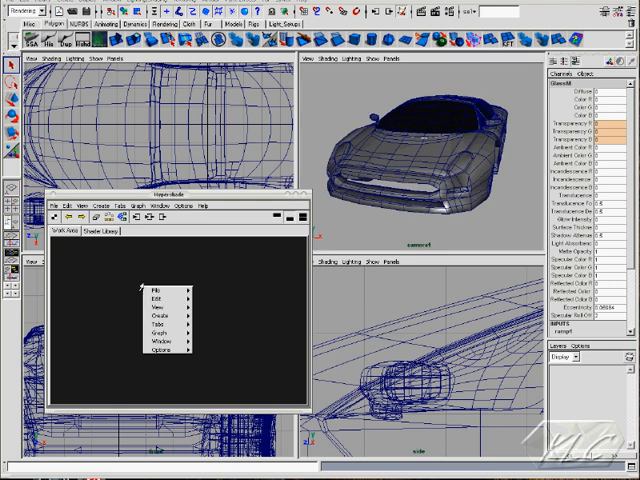
Start a mental ray test render of the car.
click(158, 325)
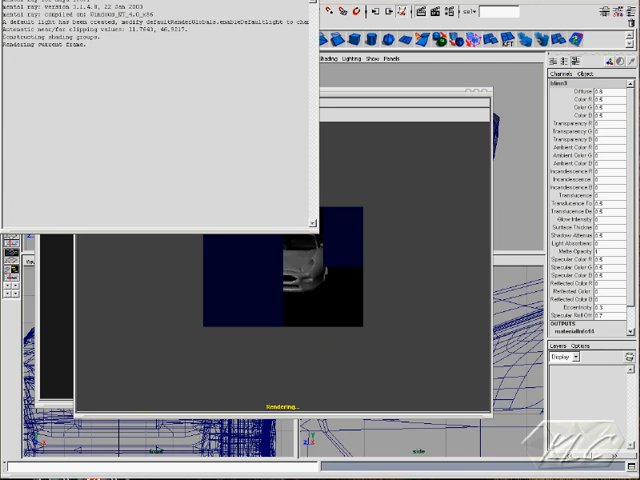
mouse_move(333, 264)
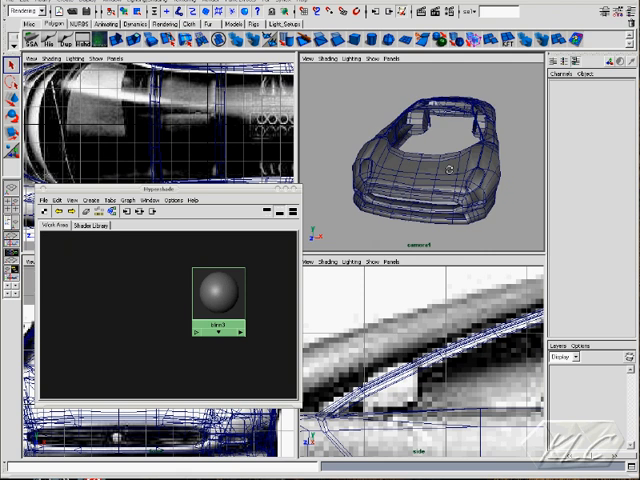
Reposition the carPaintM swatch in the Hypershade Work Area.
drag(430, 160, 440, 150)
text(carPaint1)
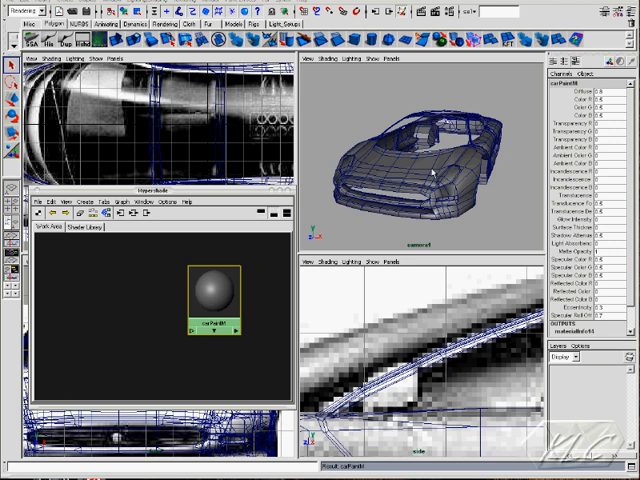
mouse_move(477, 160)
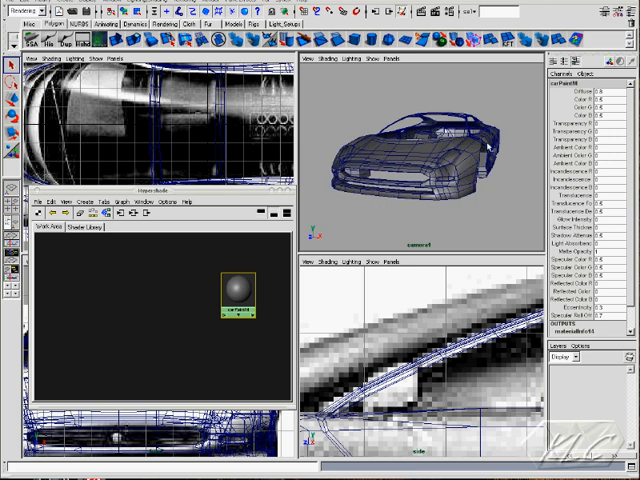
mouse_move(492, 150)
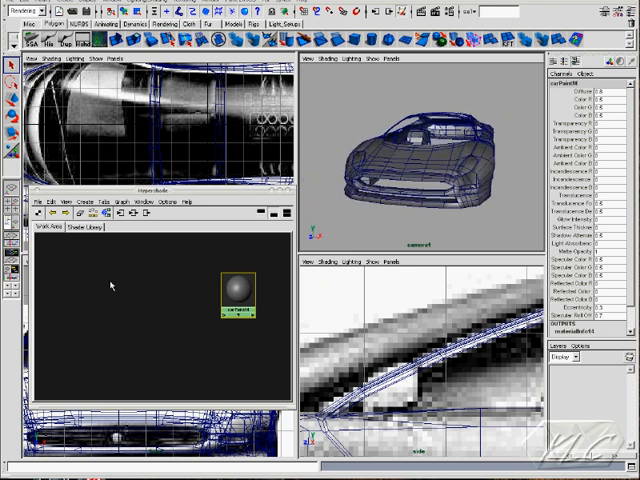
Create a samplerInfo3 utility node beside carPaintM via Create New Node > Utilities.
right_click(110, 285)
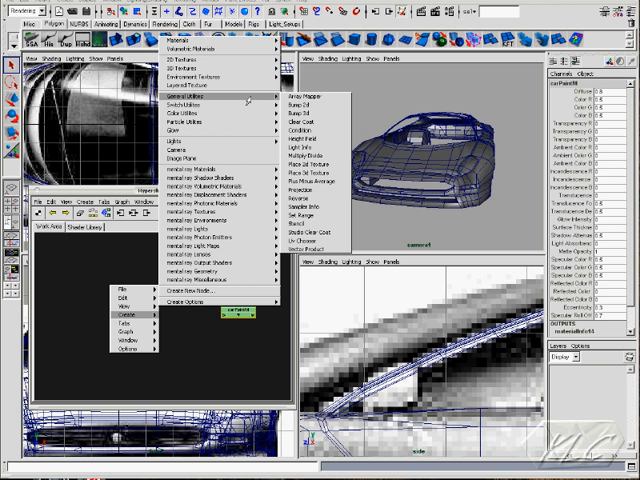
mouse_move(313, 209)
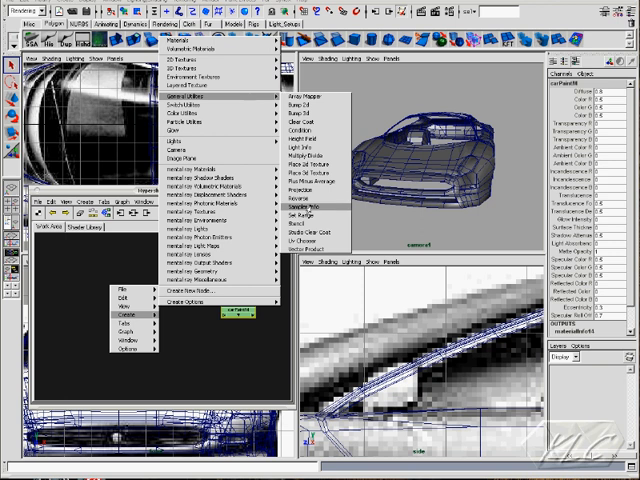
mouse_move(197, 298)
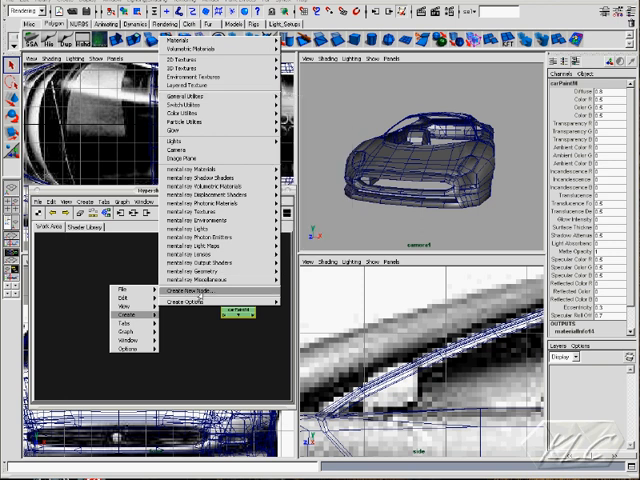
click(201, 290)
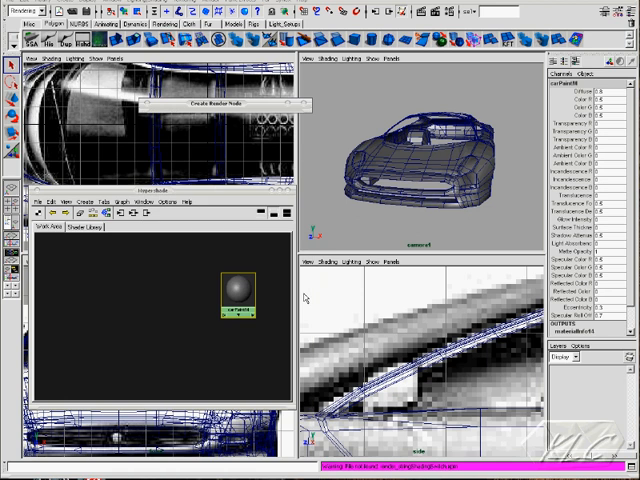
mouse_move(305, 298)
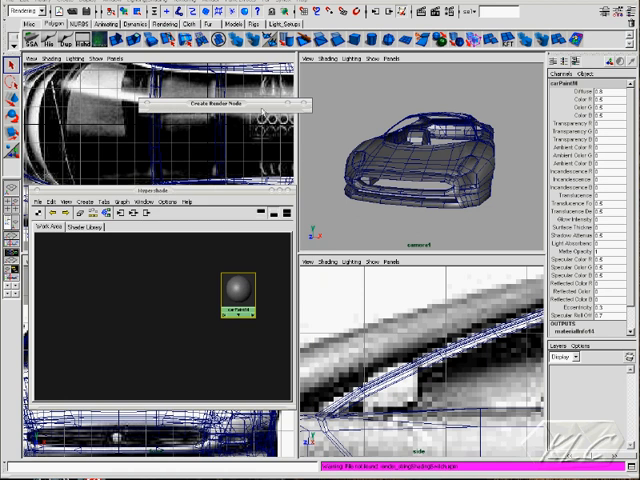
mouse_move(265, 108)
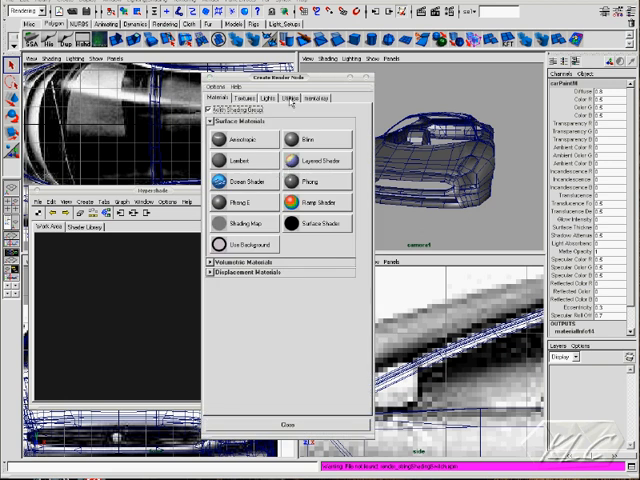
click(288, 97)
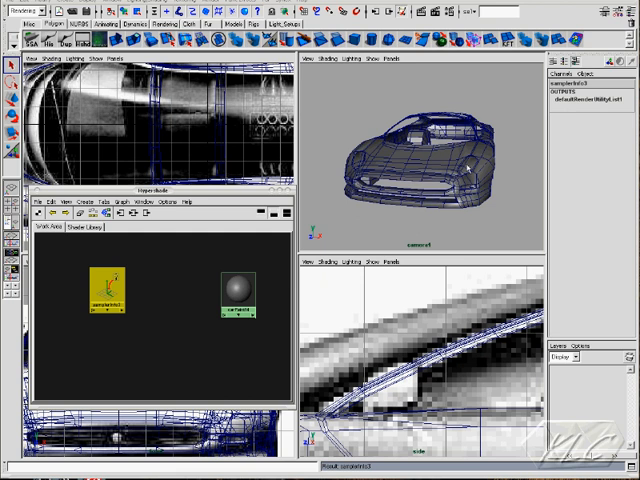
mouse_move(462, 175)
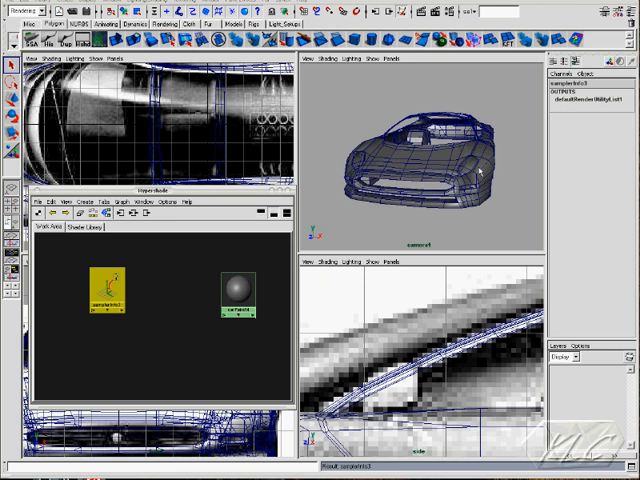
drag(420, 150, 430, 175)
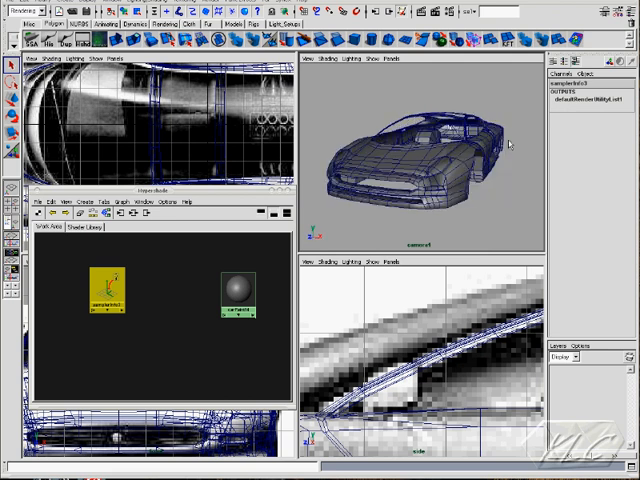
drag(430, 160, 465, 155)
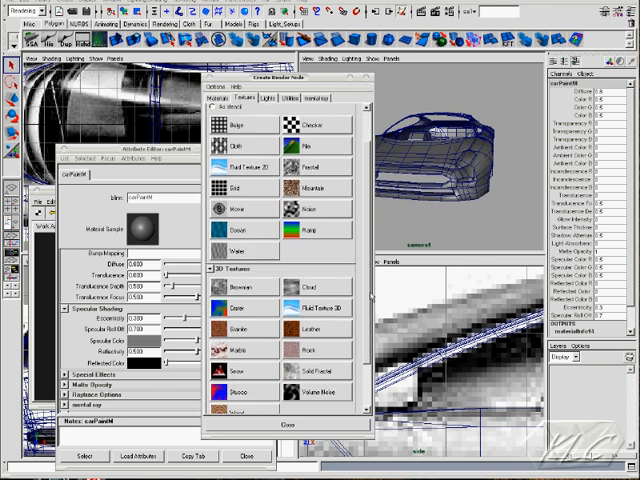
Expand Environment Textures and create Env Sky for carPaintM's Reflected Color.
scroll(down, 3)
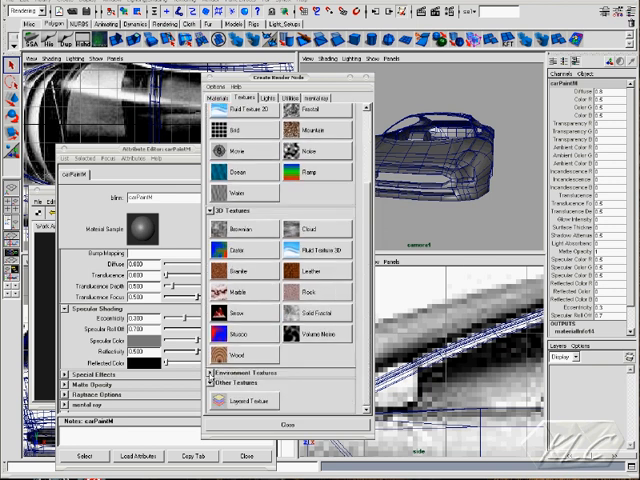
click(220, 382)
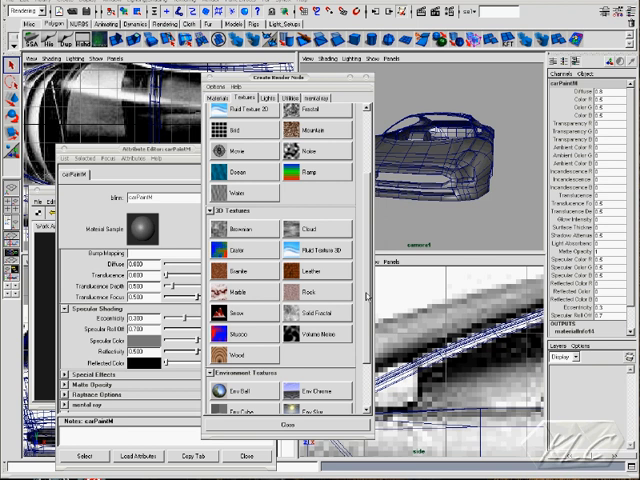
scroll(down, 3)
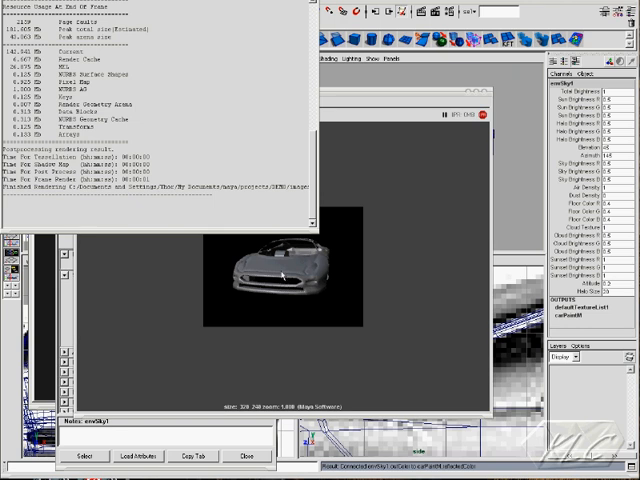
mouse_move(332, 275)
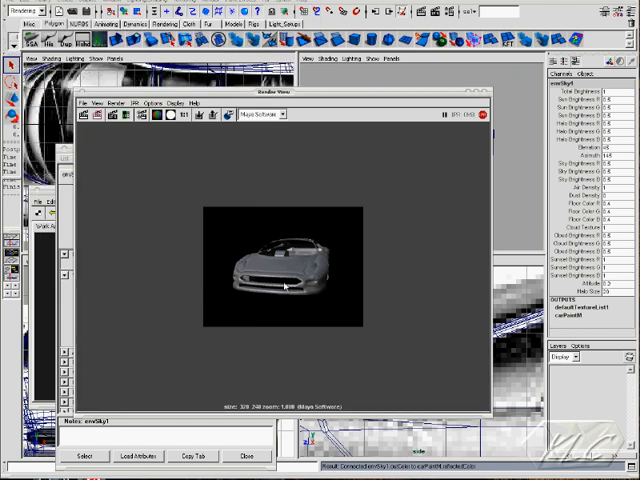
mouse_move(427, 147)
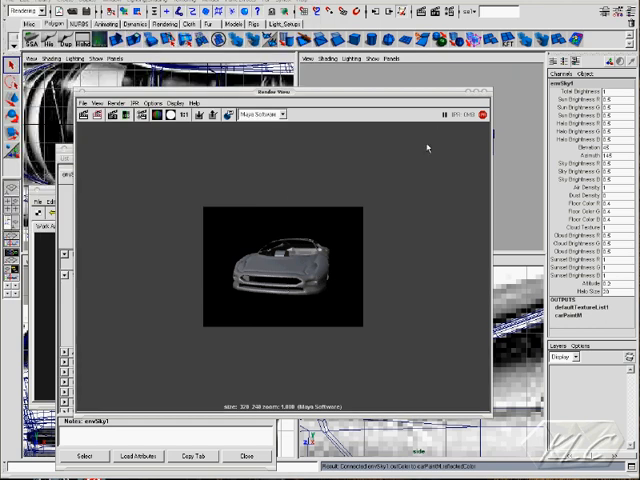
mouse_move(327, 261)
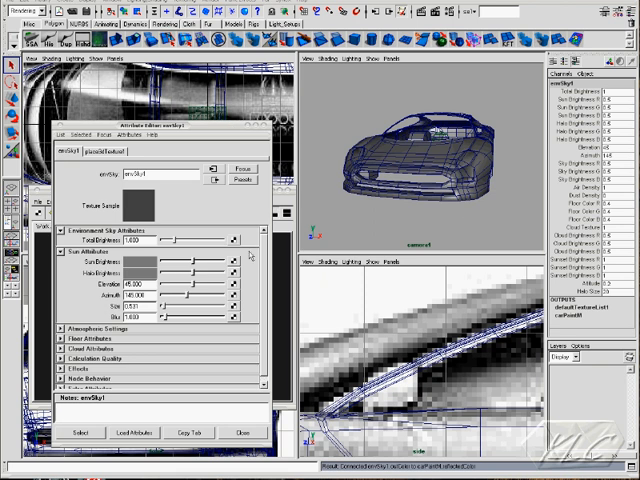
mouse_move(440, 233)
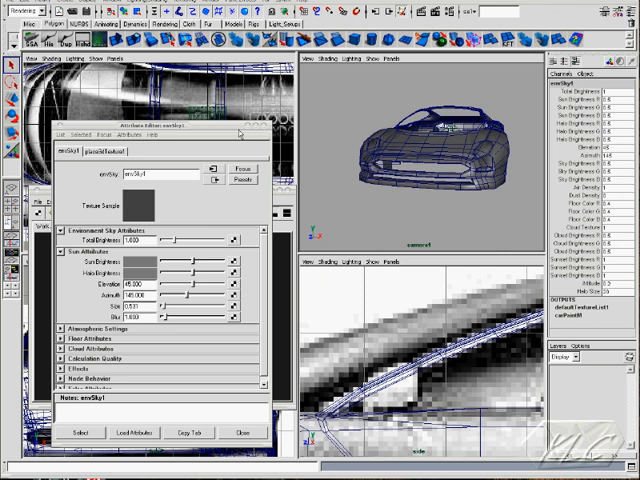
mouse_move(267, 130)
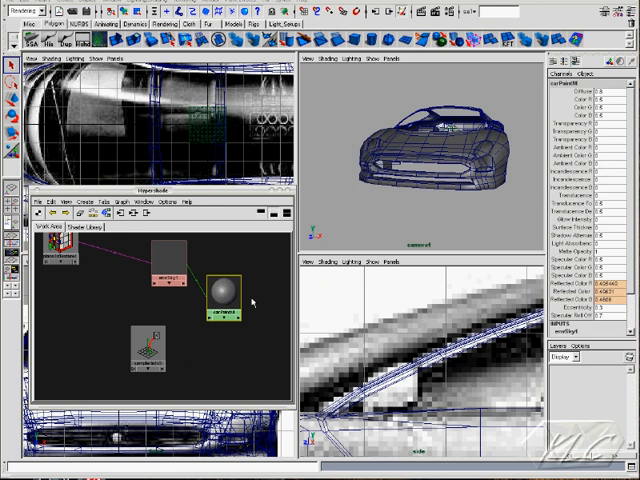
mouse_move(210, 347)
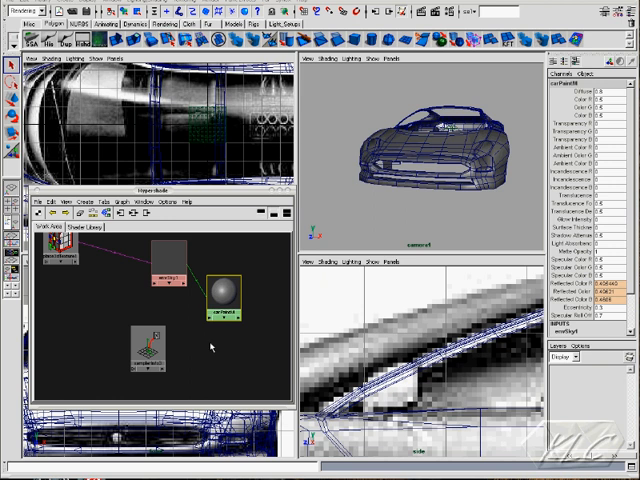
Load carPaintM as driven object via its Reflectivity slider's Set Driven Key option.
drag(215, 290, 222, 295)
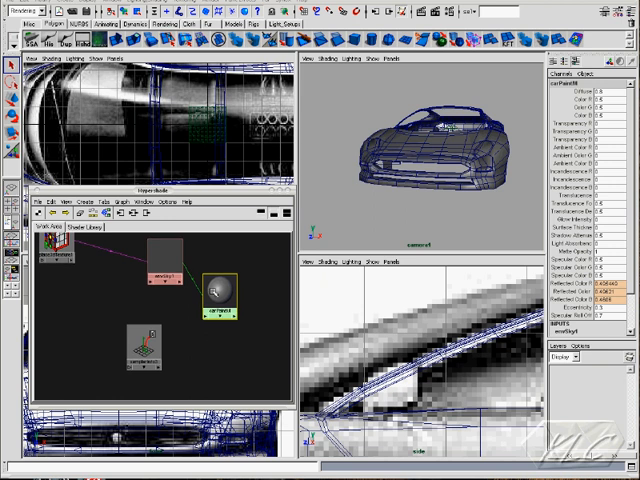
double_click(214, 286)
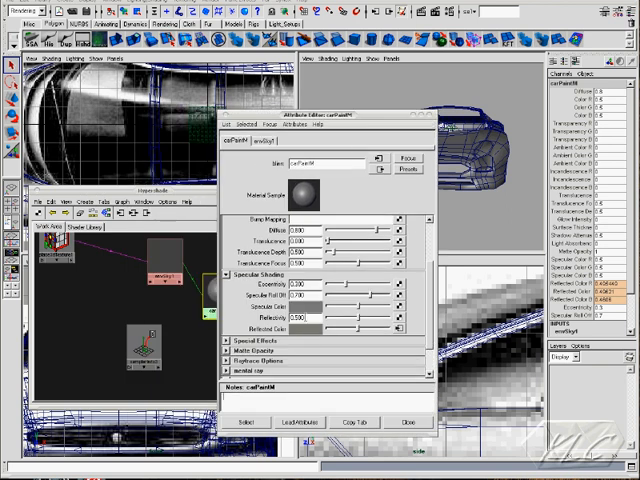
right_click(280, 328)
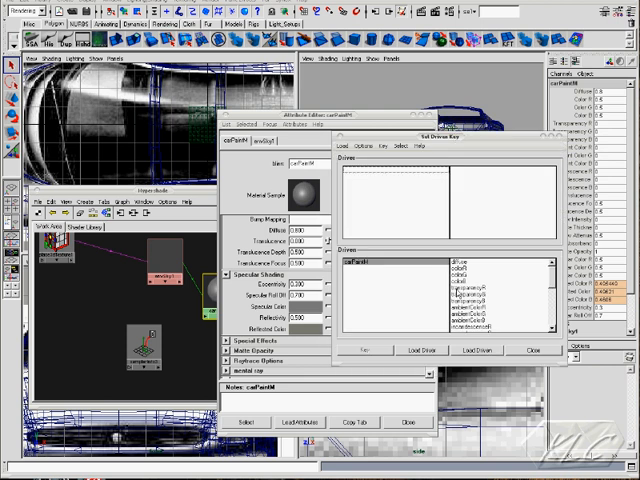
Key carPaintM reflectivity driven by samplerInfo3 facingRatio, showing all driven attributes.
scroll(down, 3)
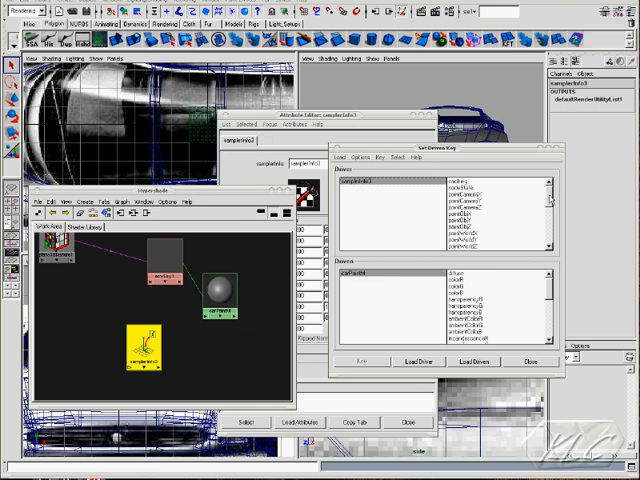
scroll(down, 3)
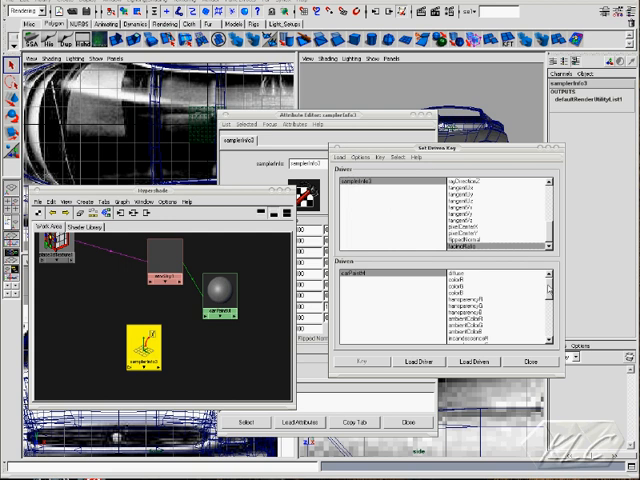
scroll(down, 3)
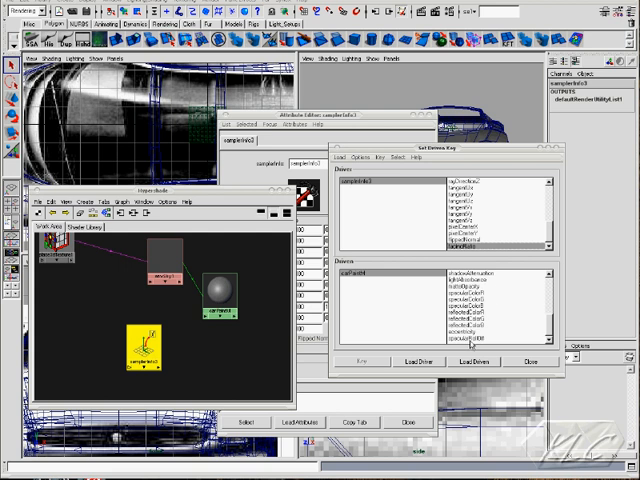
mouse_move(573, 314)
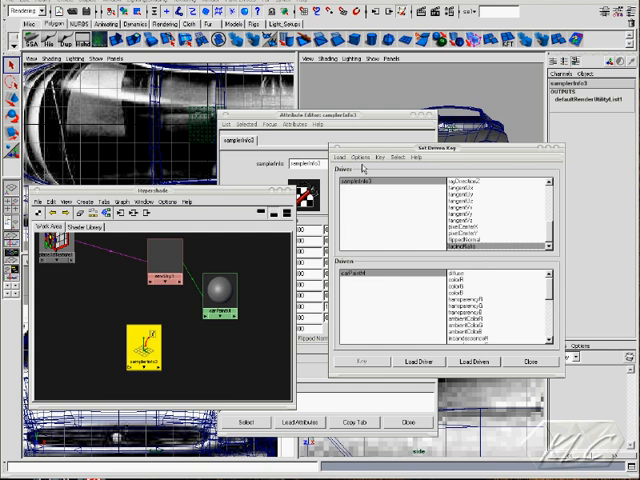
click(364, 157)
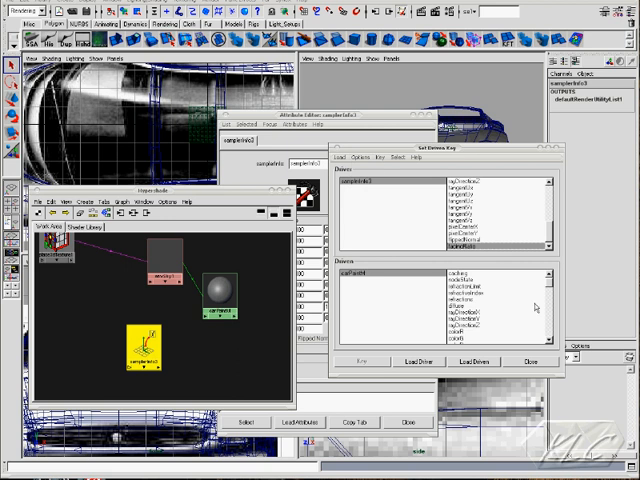
scroll(down, 3)
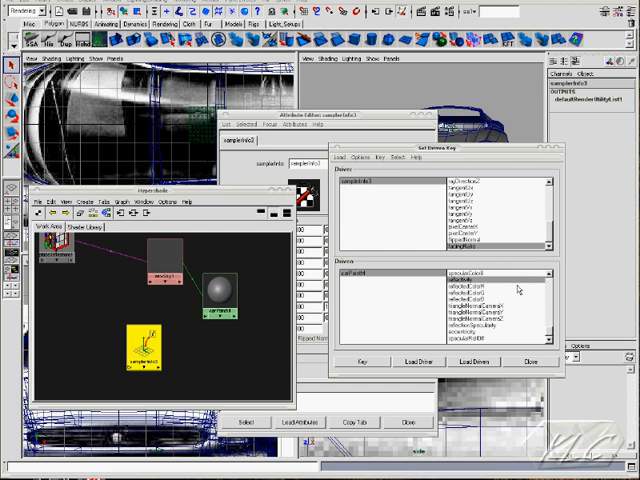
mouse_move(519, 289)
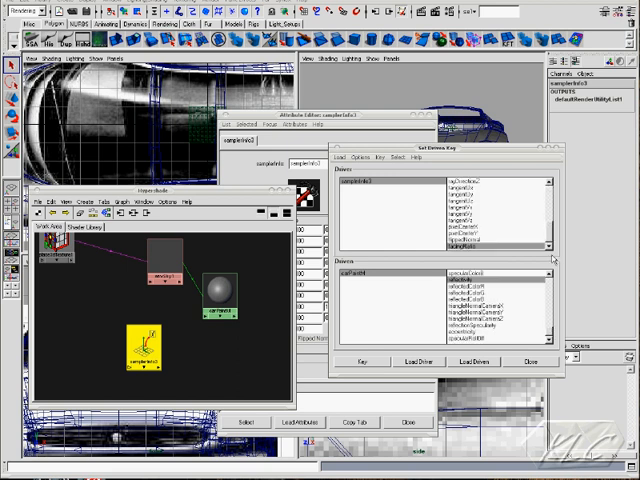
scroll(down, 3)
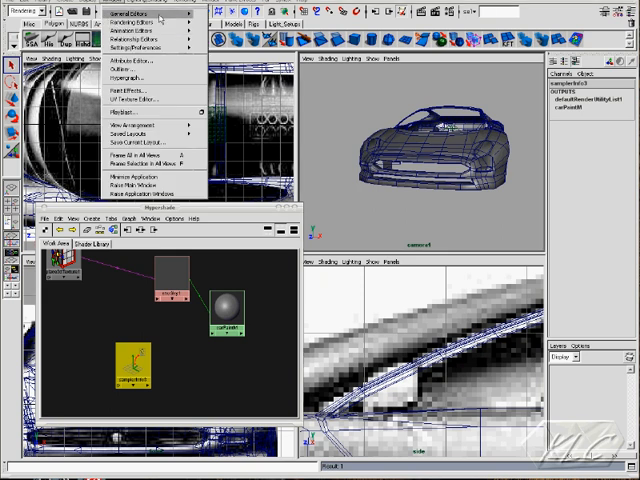
mouse_move(140, 37)
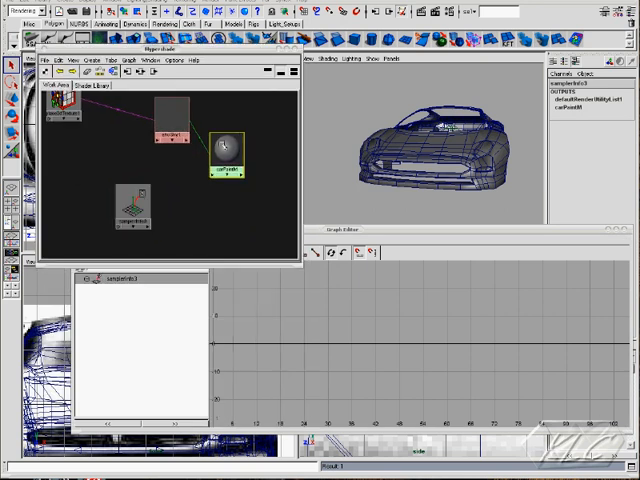
Select carPaintM and graph its input connections to reveal carPaintM_reflectivity.
click(223, 160)
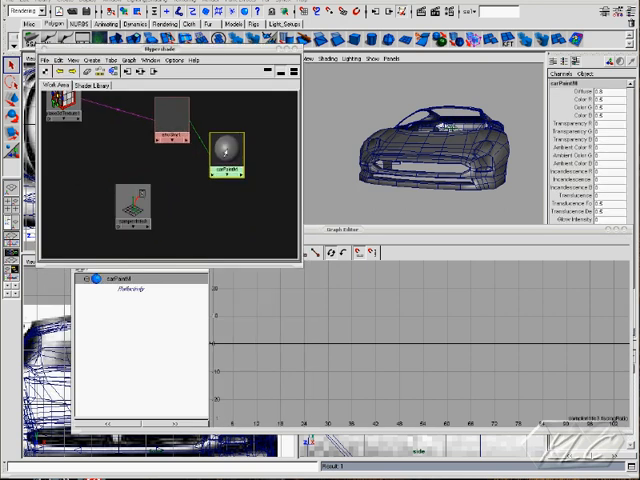
right_click(224, 160)
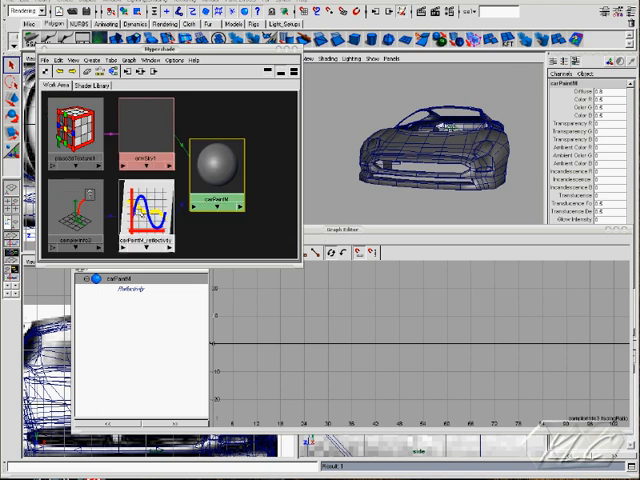
Select the carPaintM_reflectivity curve node to edit its keys.
click(150, 220)
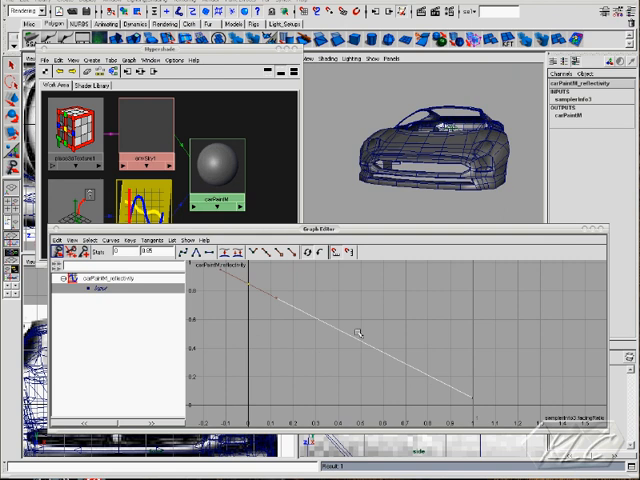
mouse_move(289, 282)
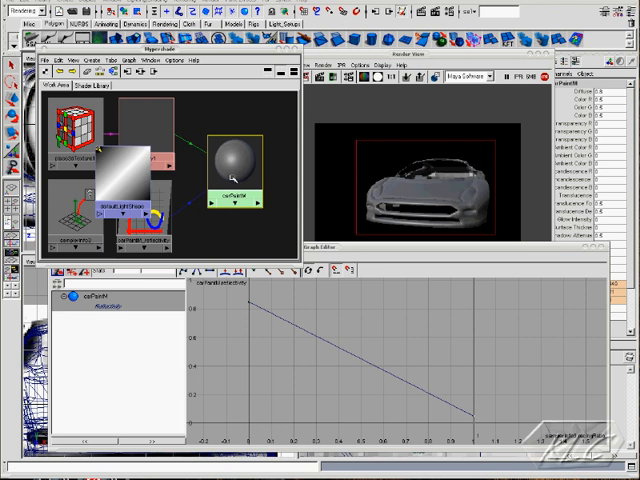
Flatten the reflectivity curve early and make it drop steeply near facing ratio 1.
double_click(231, 148)
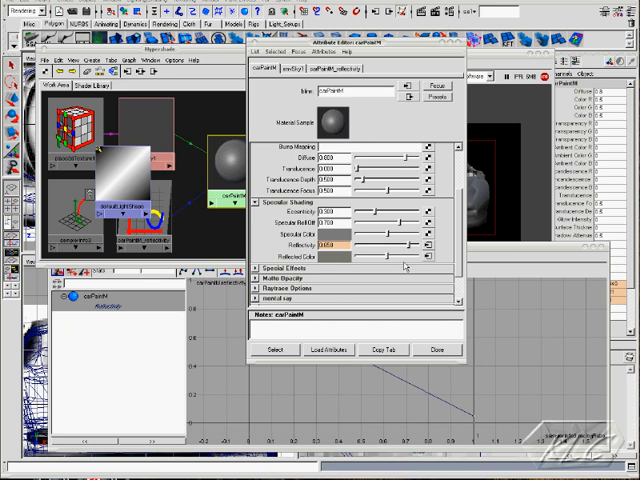
click(330, 68)
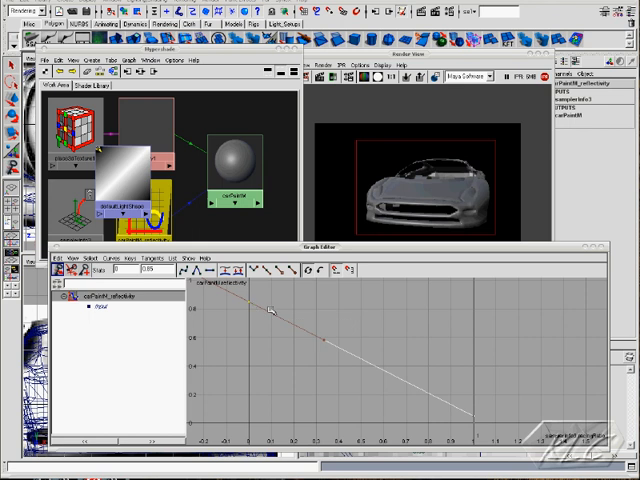
drag(271, 311, 325, 342)
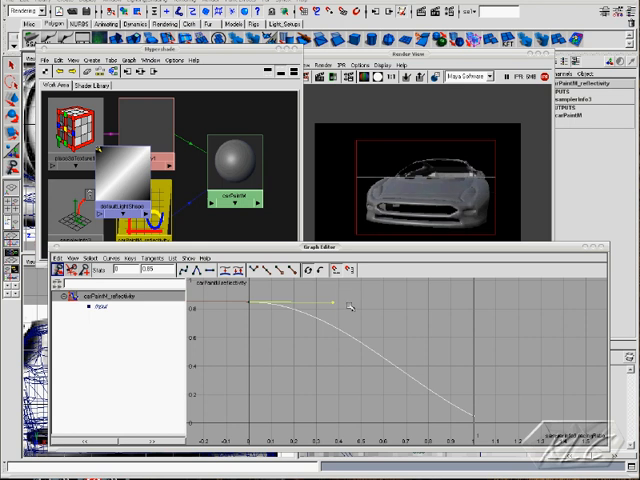
drag(335, 302, 470, 416)
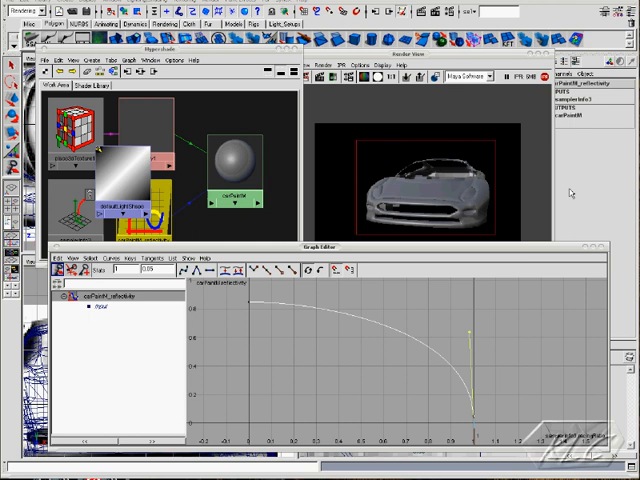
mouse_move(518, 250)
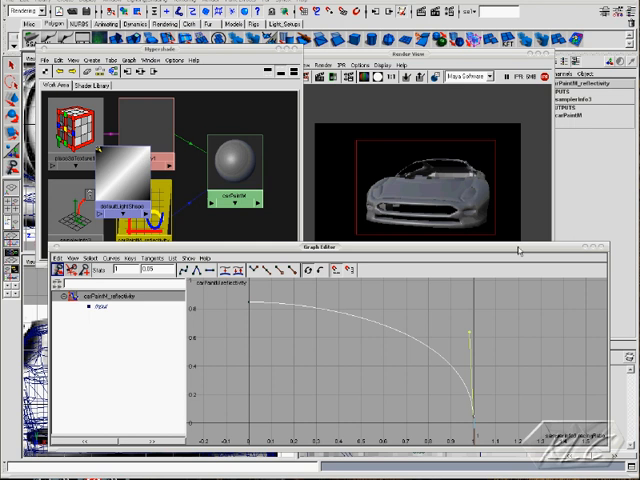
Open carPaintM's attributes and pick red for its base Color.
click(235, 205)
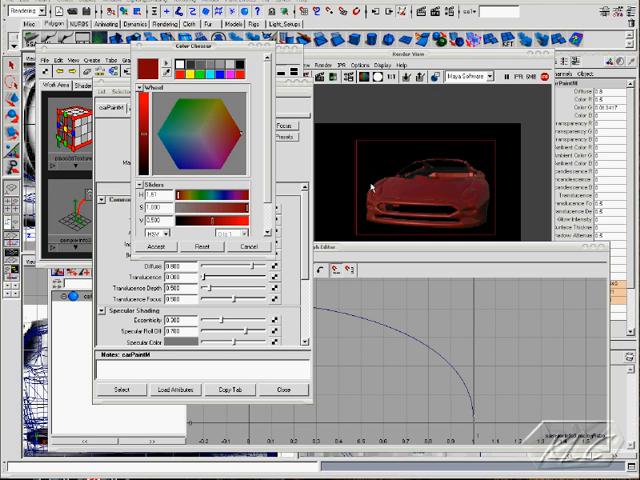
mouse_move(451, 261)
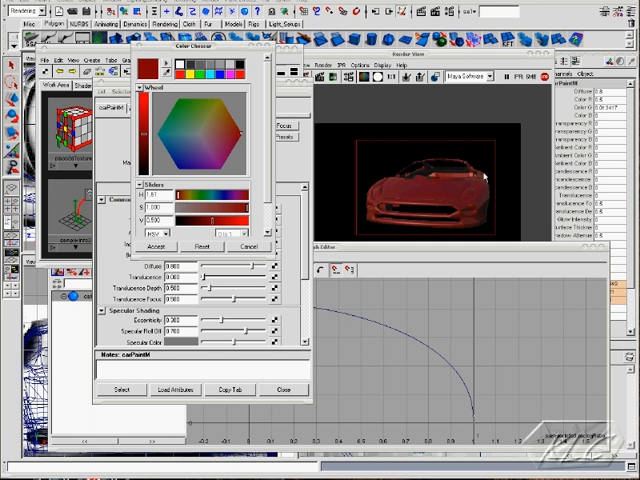
mouse_move(430, 234)
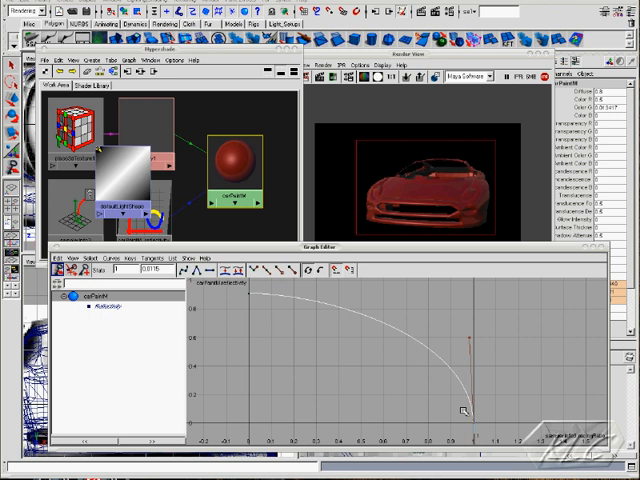
mouse_move(517, 272)
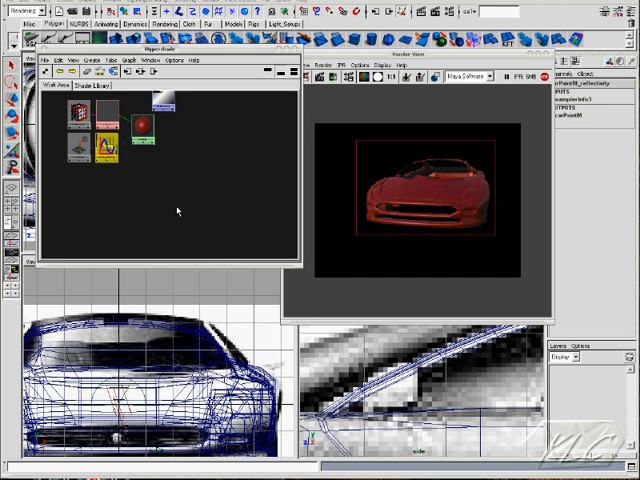
mouse_move(149, 172)
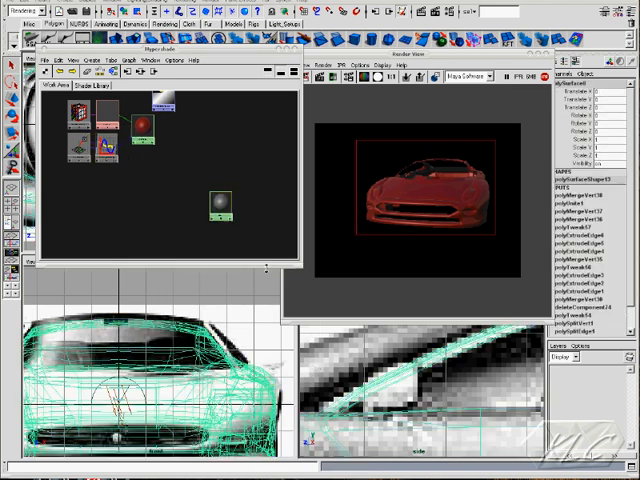
Create a new grey material in Hypershade beside carPaintM.
right_click(215, 210)
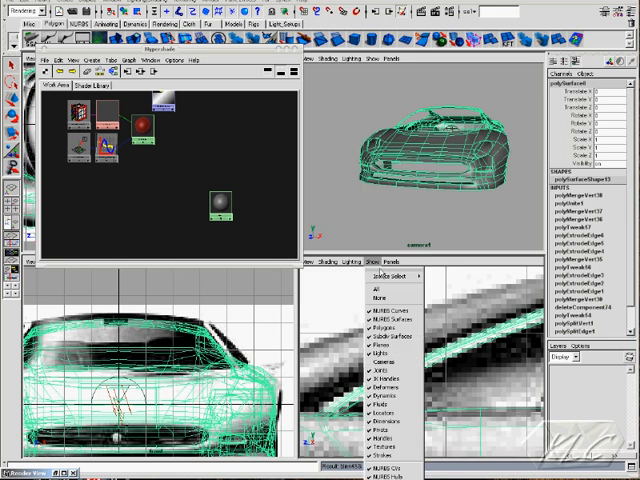
mouse_move(348, 305)
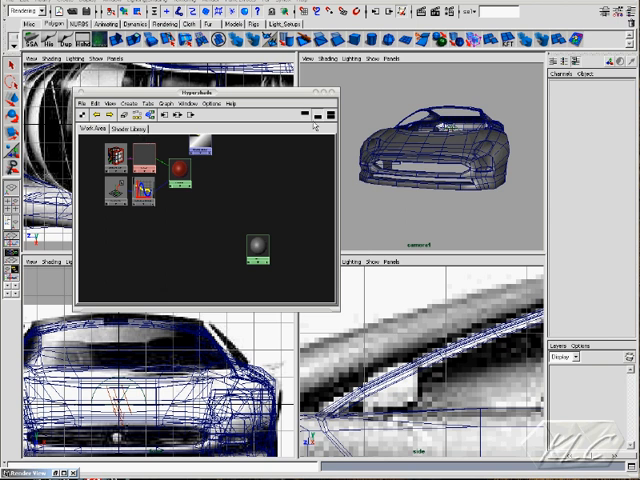
Browse the Hypershade Cameras tab, then return to the Work Area.
click(97, 128)
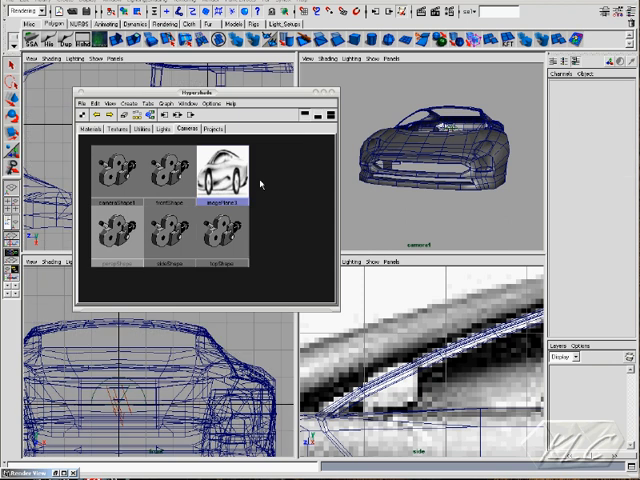
click(232, 175)
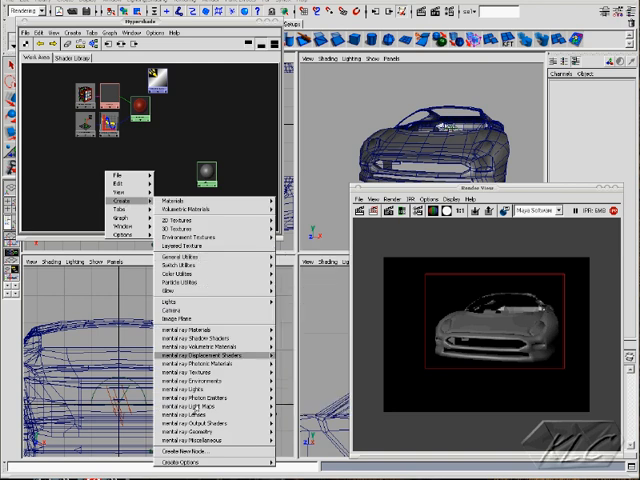
Open Create New Node and switch to the Utilities category for Sampler Info.
click(175, 440)
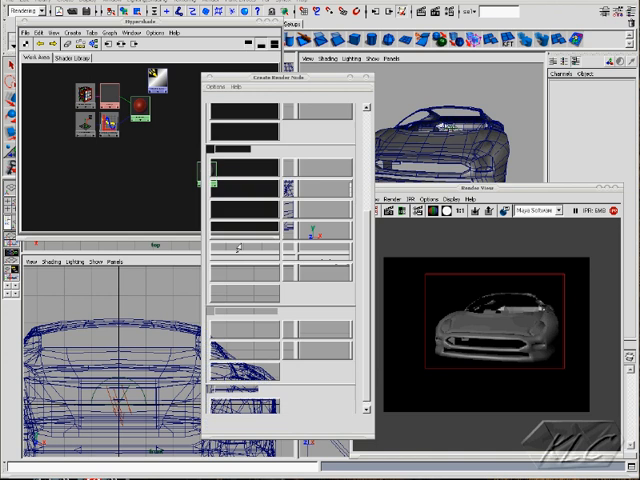
click(237, 98)
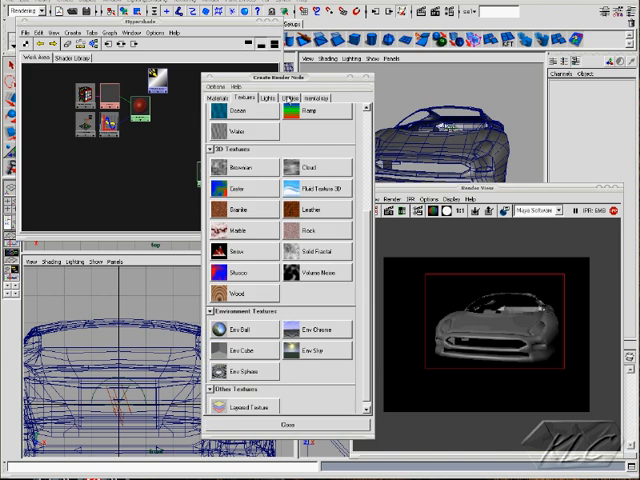
click(289, 97)
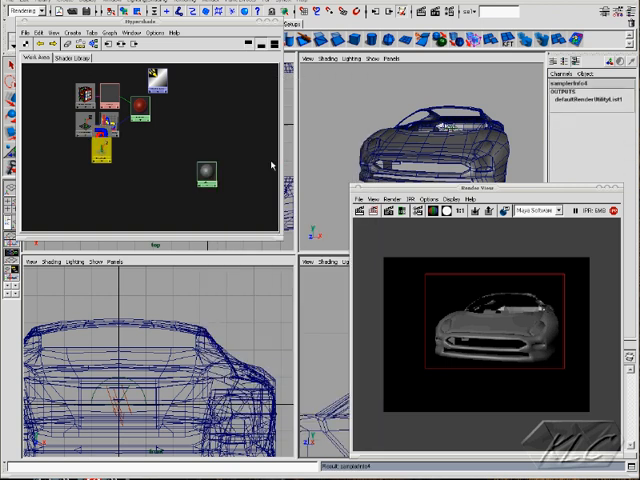
mouse_move(95, 150)
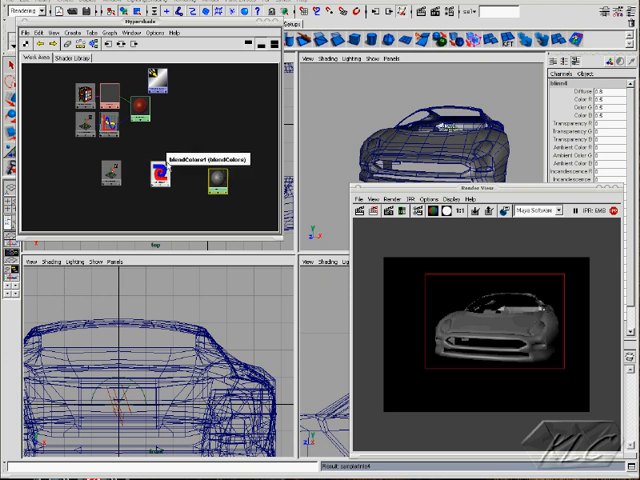
mouse_move(228, 175)
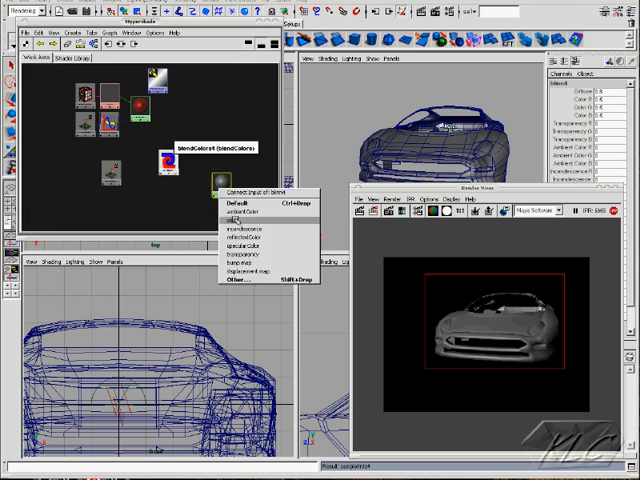
Plug blendColors1 into the new material's colour, with samplerInfo4's facing ratio driving its blender.
click(234, 210)
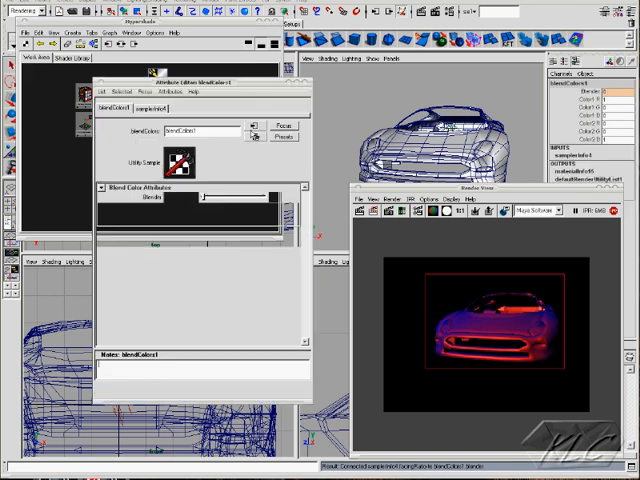
Choose a new hue for blendColors1's Color2 in the Color Chooser and dismiss it.
click(178, 160)
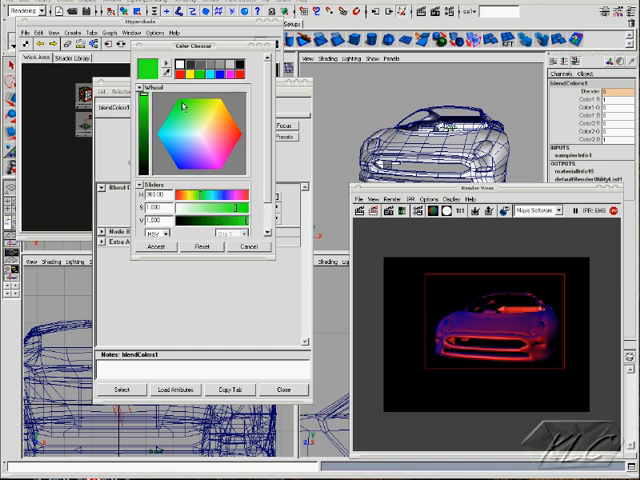
click(193, 124)
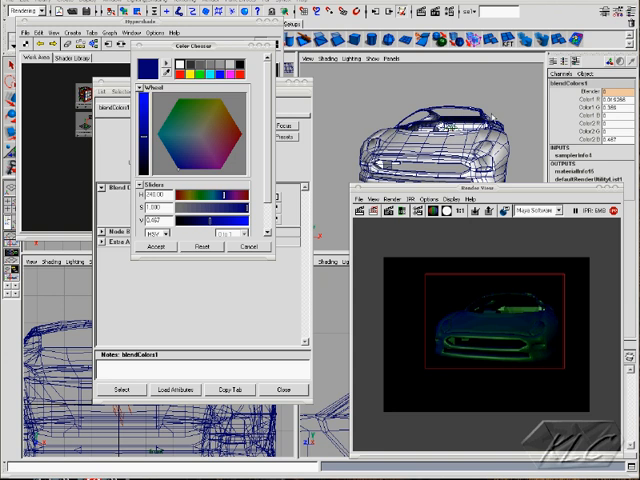
mouse_move(357, 127)
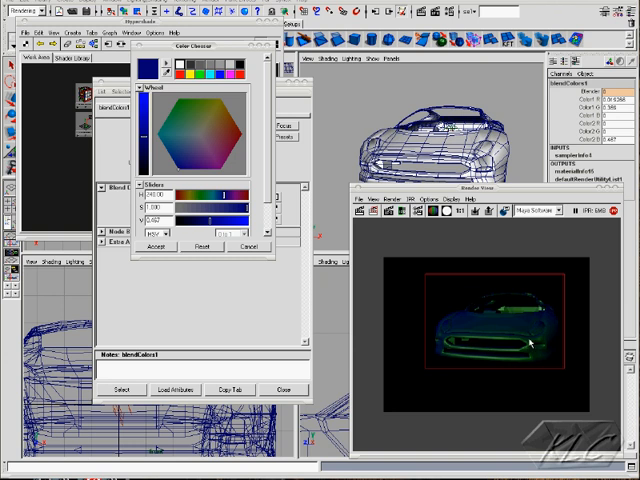
mouse_move(465, 324)
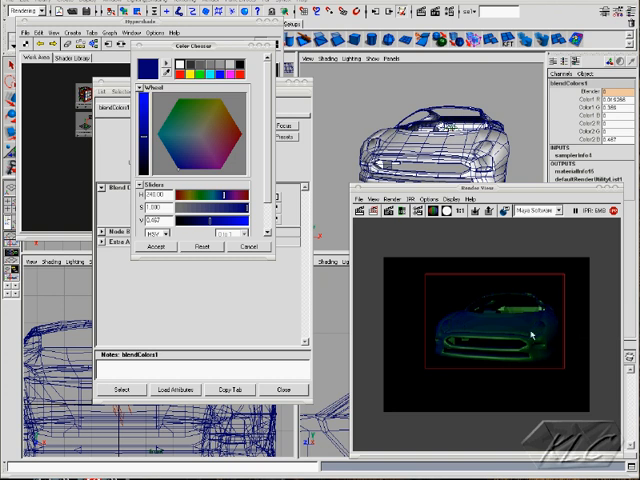
mouse_move(546, 310)
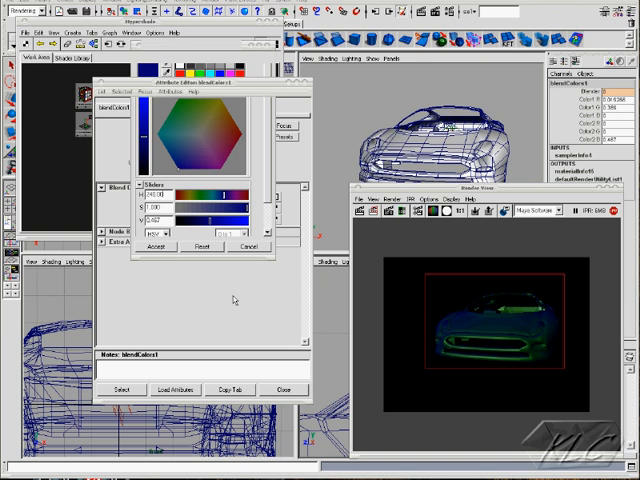
click(157, 246)
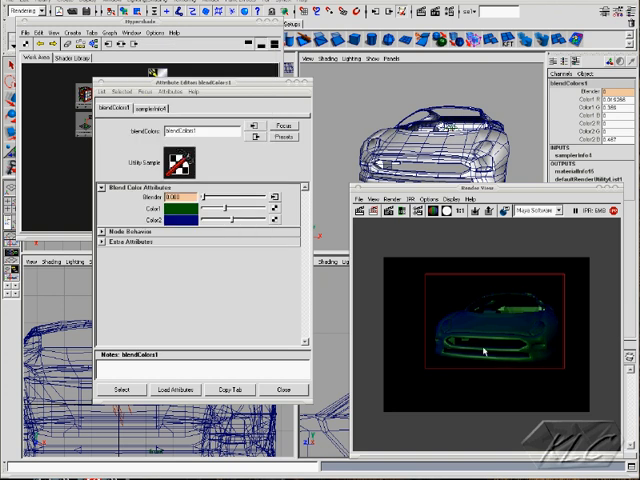
mouse_move(505, 353)
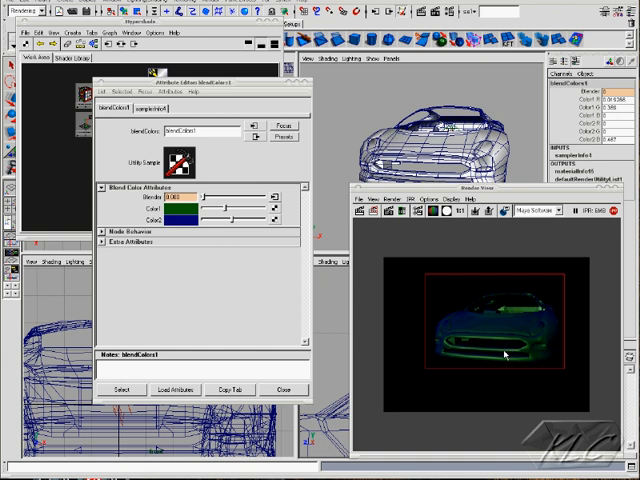
mouse_move(470, 322)
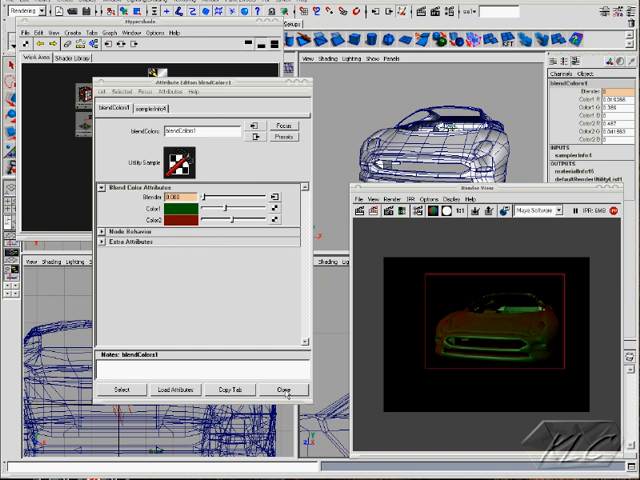
click(284, 389)
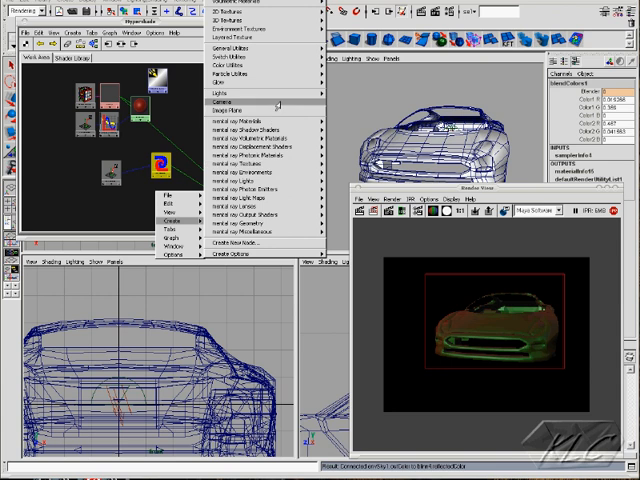
mouse_move(225, 49)
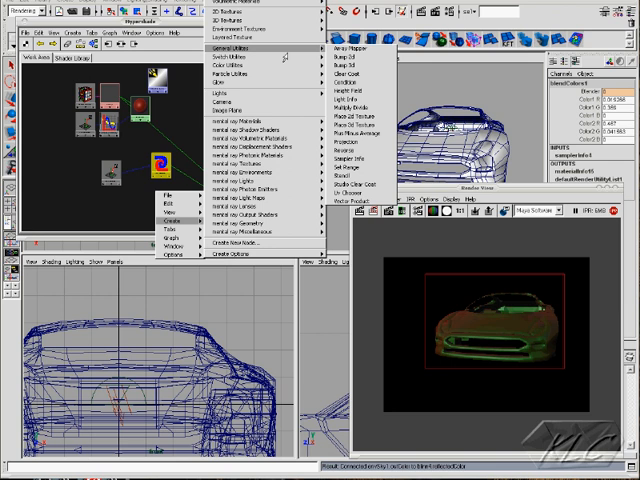
mouse_move(230, 65)
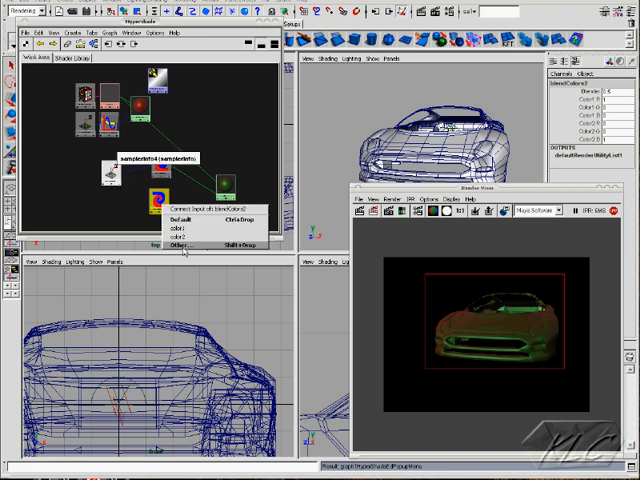
Connect to blendColors2's blender input and open its Other... connections to blinn4.
click(185, 244)
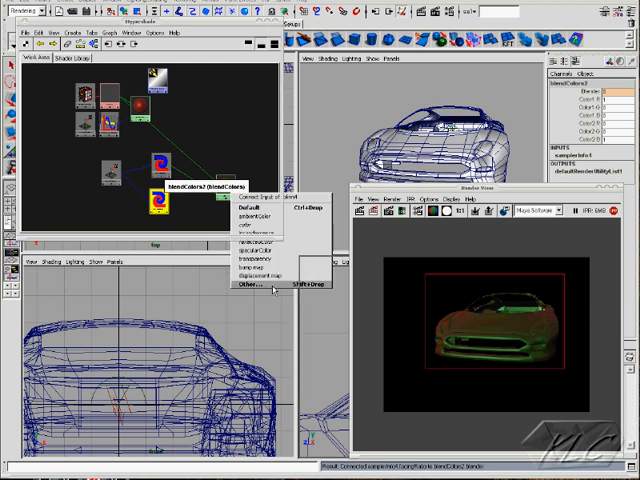
click(257, 290)
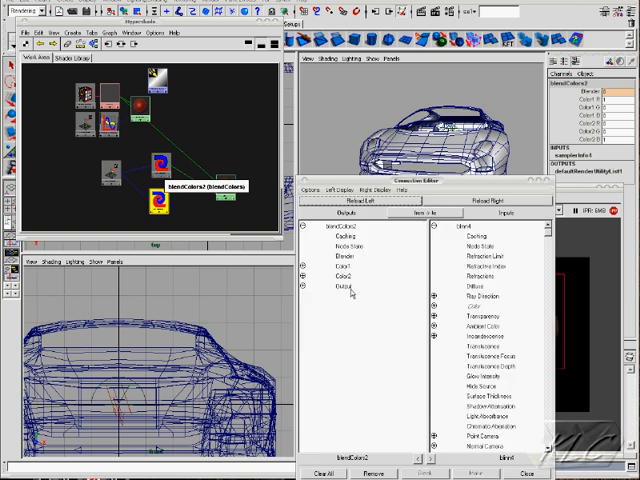
Select blendColors2's Output and Blender in the Connection Editor and scroll blinn4's list.
click(340, 286)
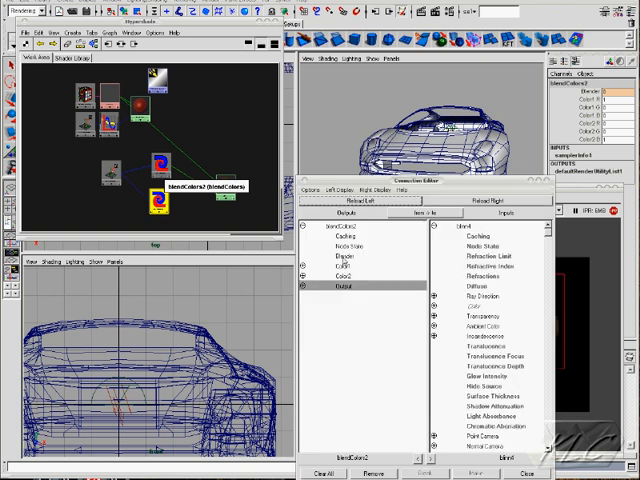
click(345, 263)
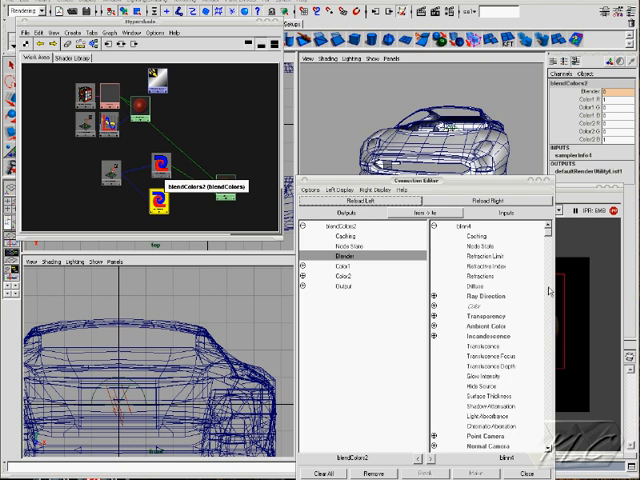
scroll(down, 3)
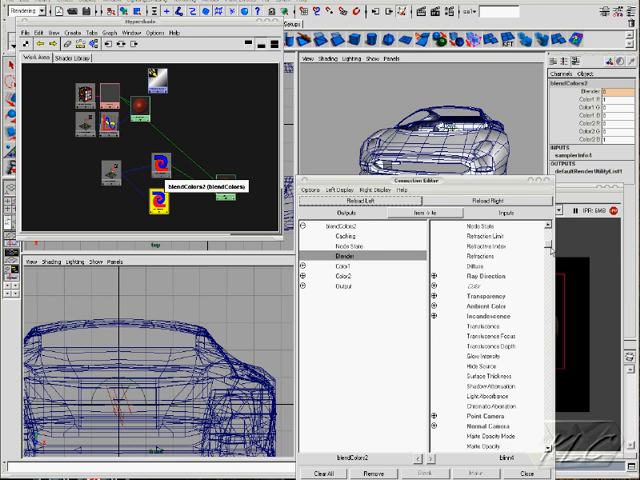
scroll(down, 3)
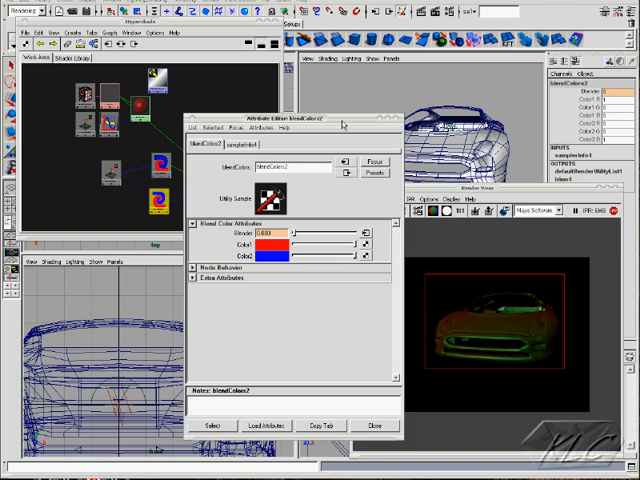
Draw an IPR render region around the car and tune blendColors2's colours to grey shades.
click(275, 241)
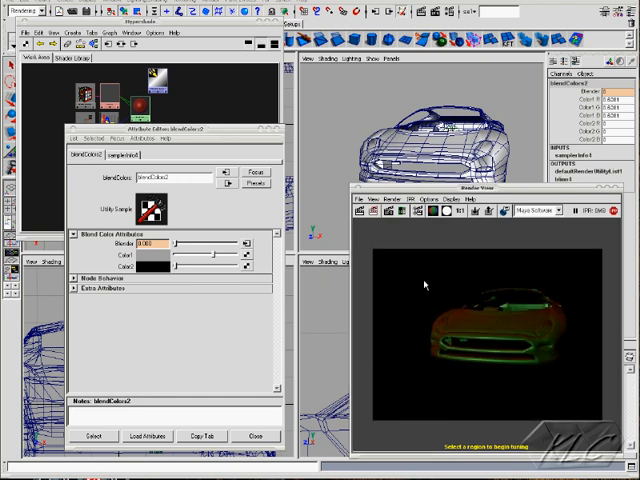
drag(428, 285, 570, 380)
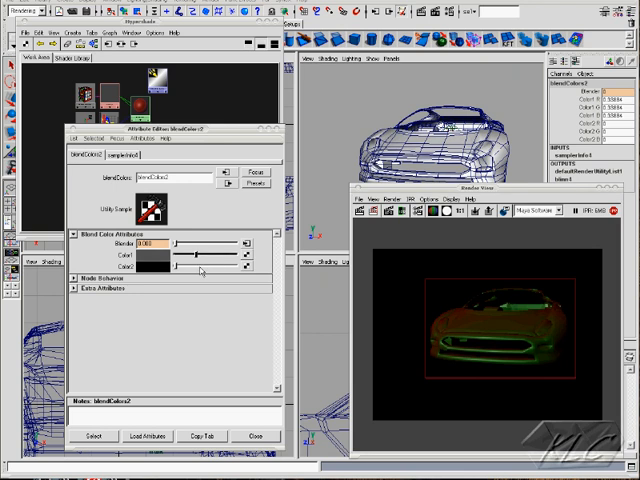
drag(178, 267, 215, 267)
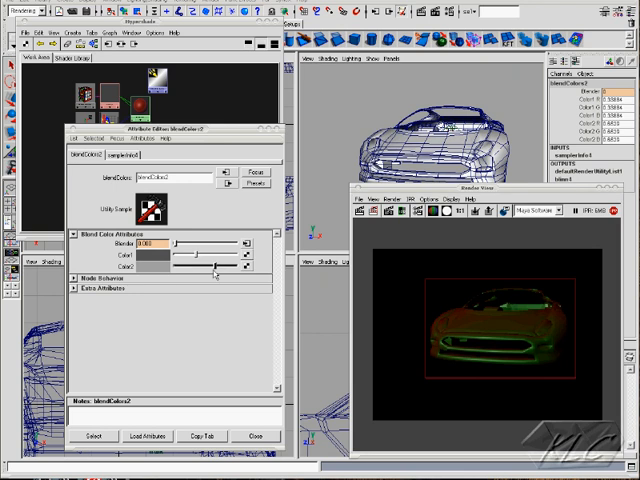
mouse_move(228, 283)
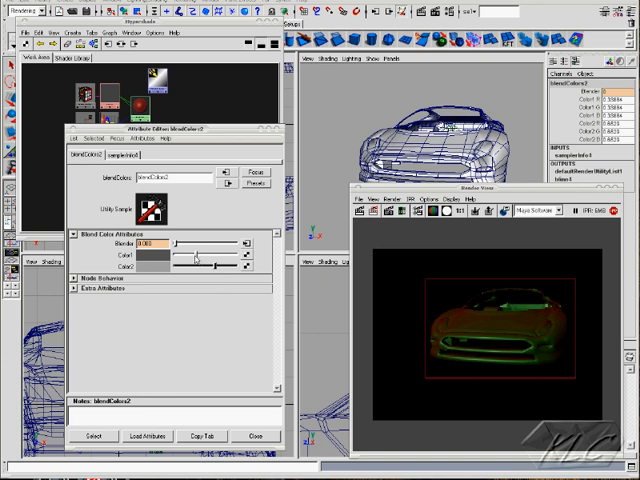
drag(200, 265, 195, 265)
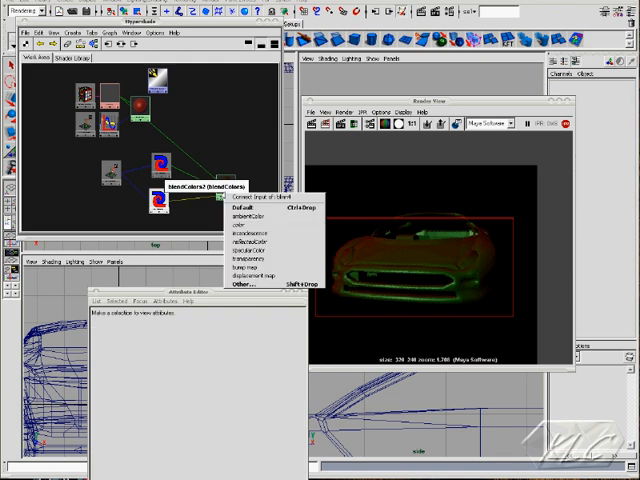
mouse_move(240, 225)
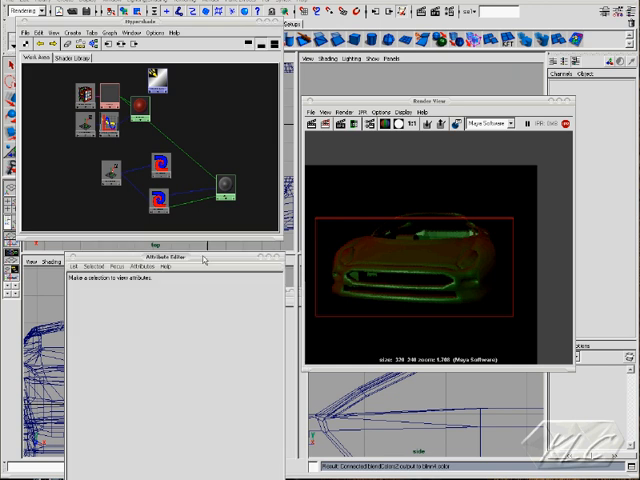
mouse_move(228, 185)
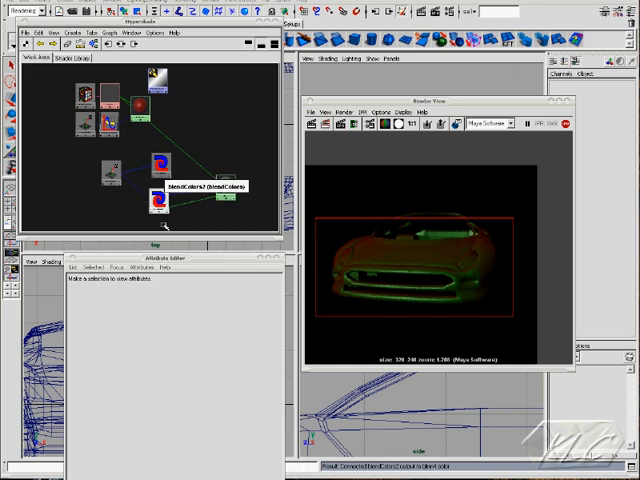
Select blendColors2 and raise its Color1 from black to dark grey.
click(155, 192)
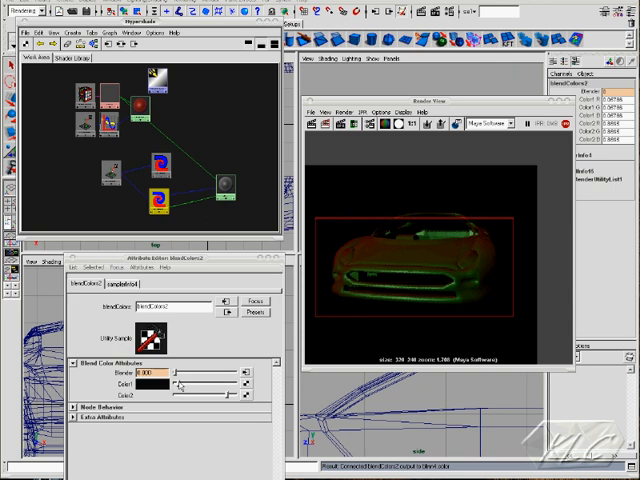
drag(190, 383, 200, 383)
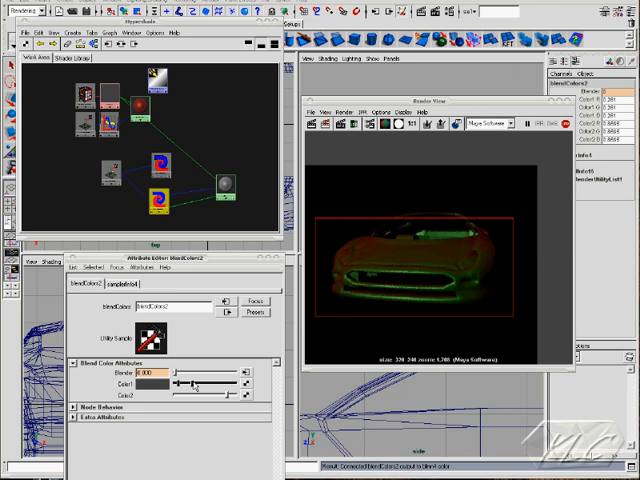
drag(178, 397, 222, 397)
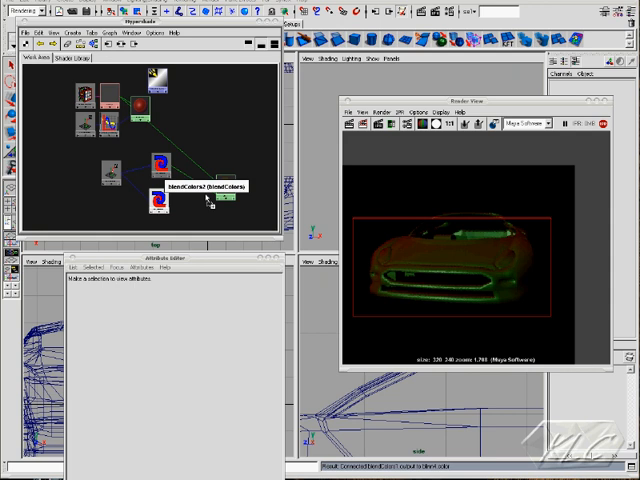
Link blendColors2's Output to blinn4's Reflectivity in the Connection Editor.
right_click(215, 200)
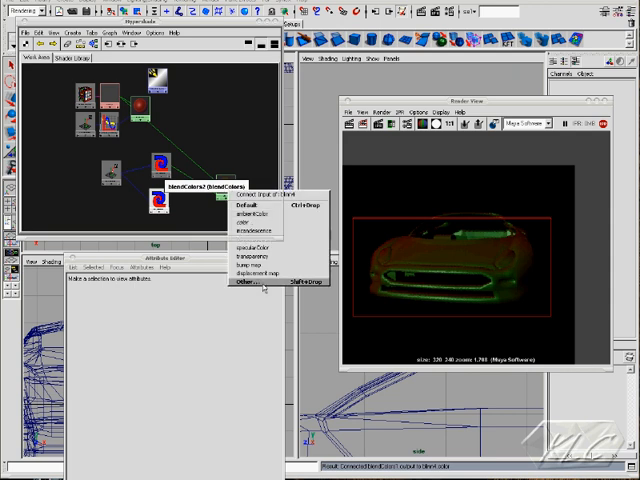
click(251, 283)
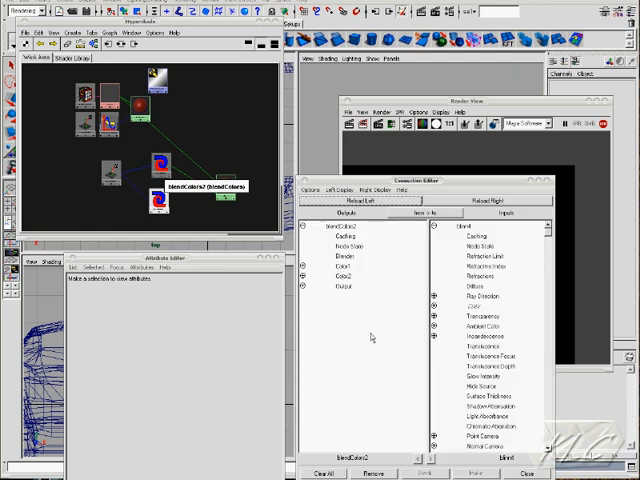
click(340, 287)
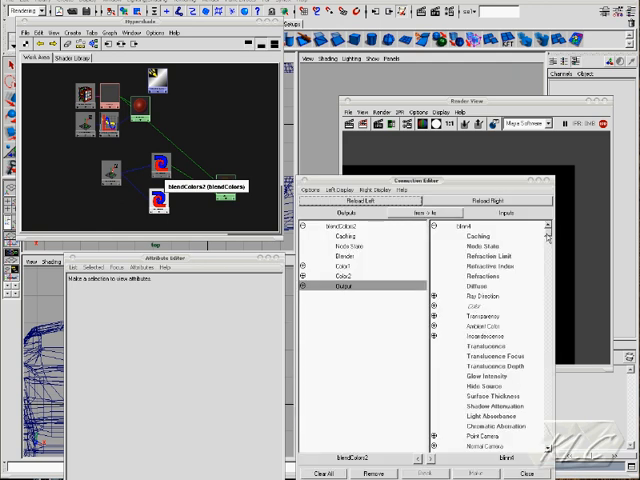
scroll(down, 3)
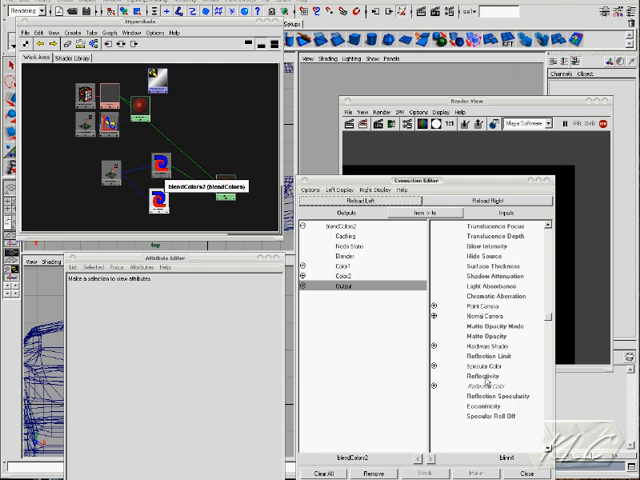
mouse_move(386, 322)
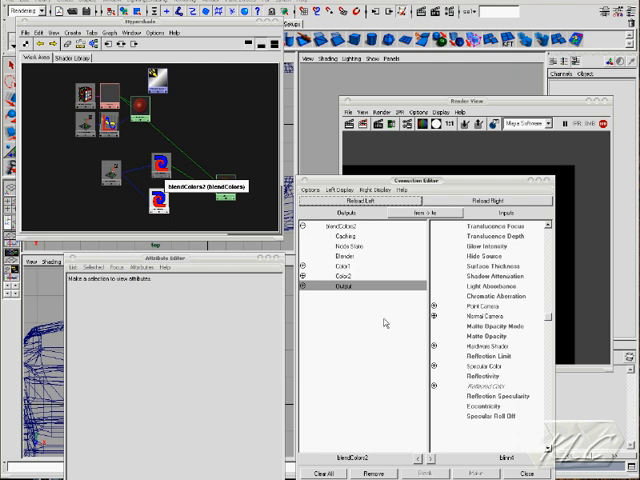
click(340, 266)
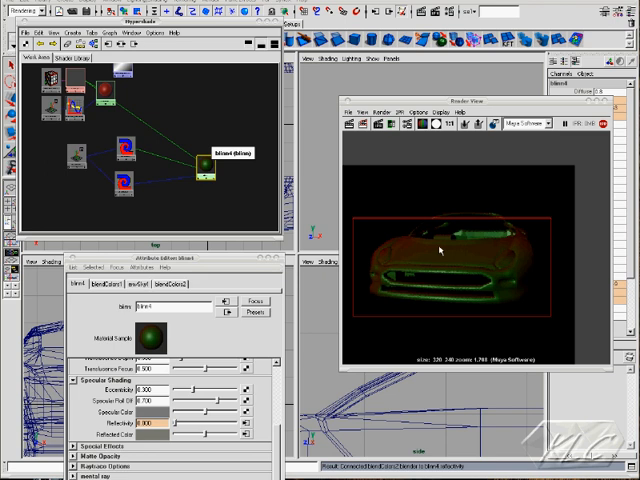
mouse_move(492, 265)
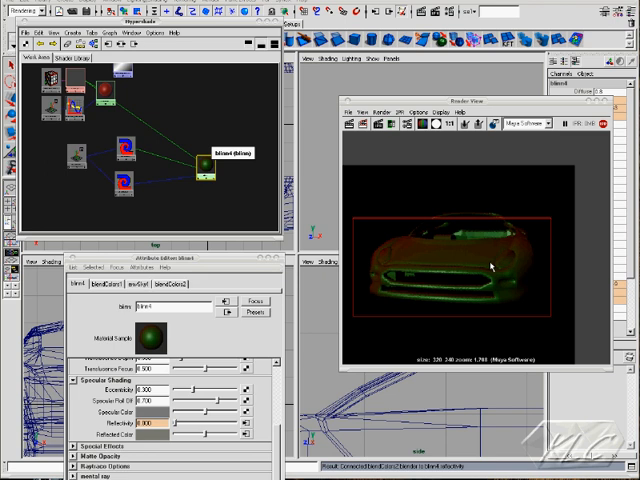
mouse_move(516, 255)
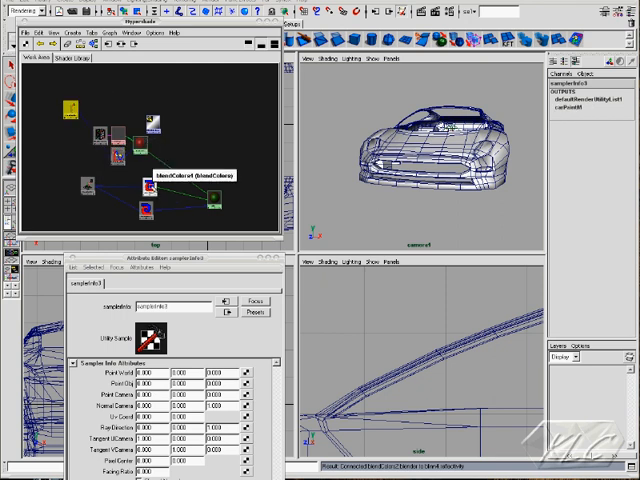
Select the carPaint4_reflectivity anim curve node to see its two keys.
click(105, 100)
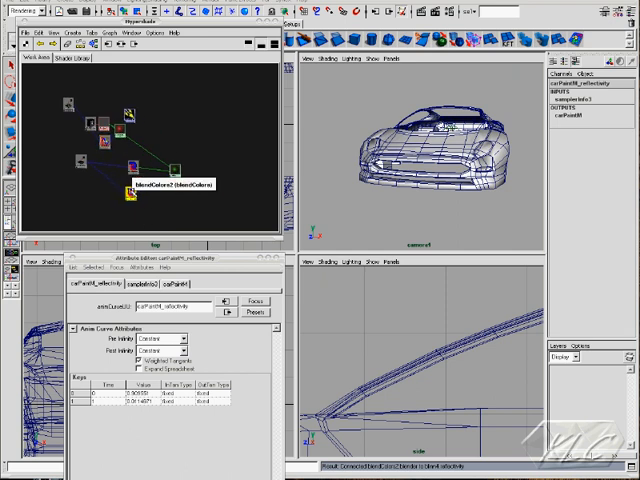
click(147, 190)
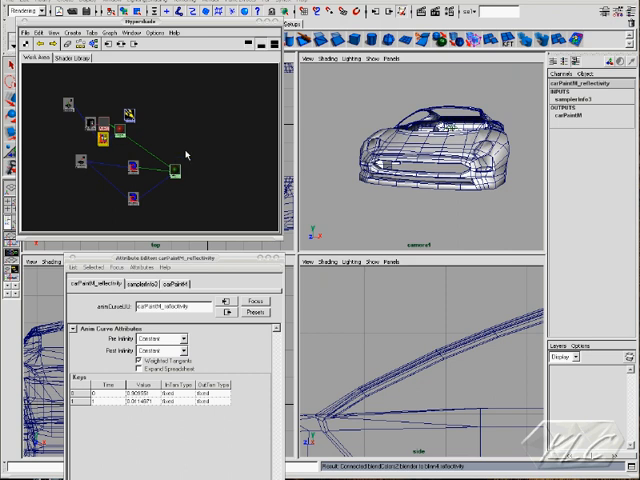
mouse_move(175, 135)
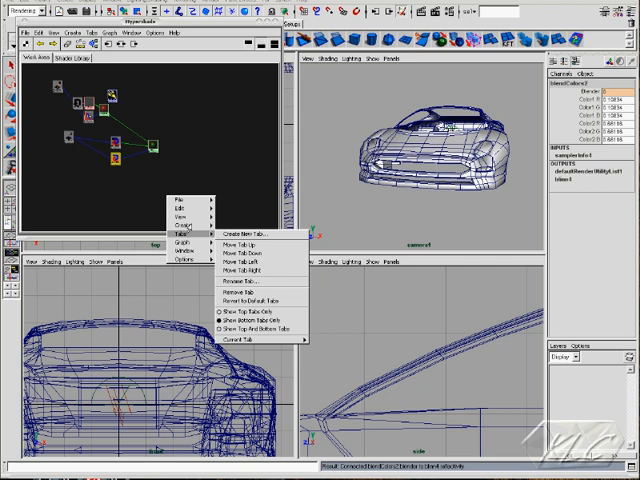
Create a Blinn shader, blinn6, from the Hypershade for polySurface3.
click(189, 229)
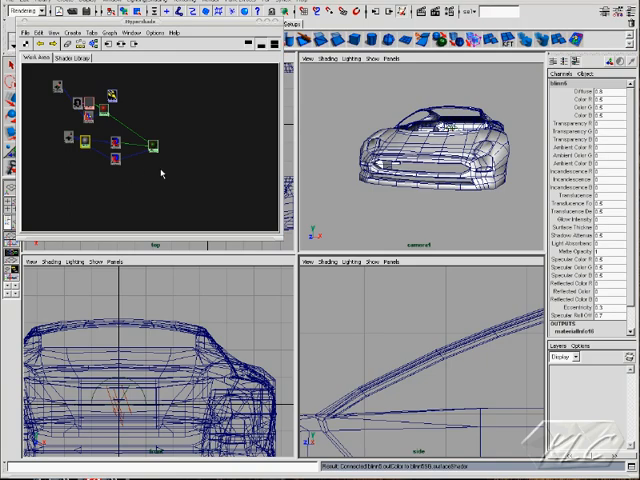
mouse_move(195, 189)
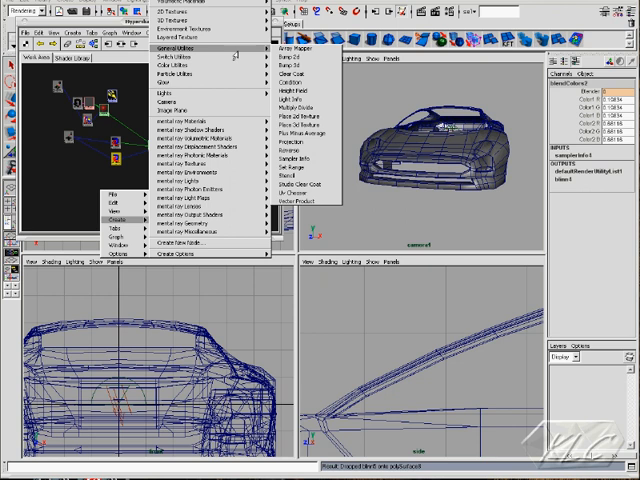
mouse_move(305, 75)
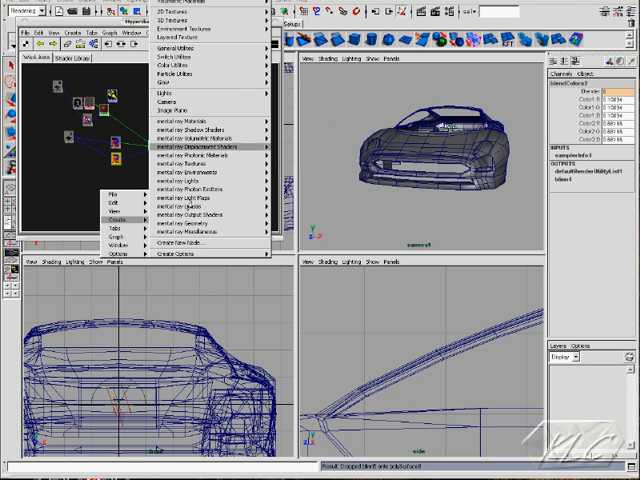
Create clearCoat1 from the Utilities list of render nodes.
click(192, 244)
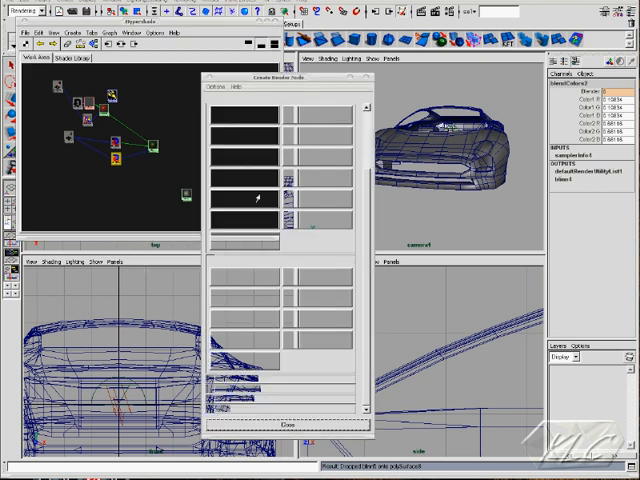
click(292, 96)
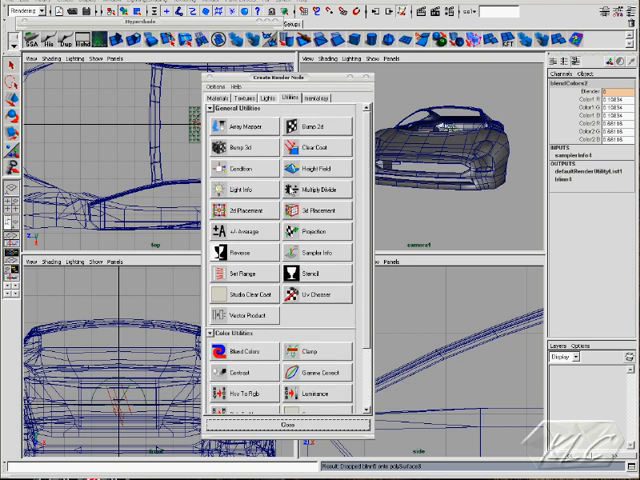
click(328, 146)
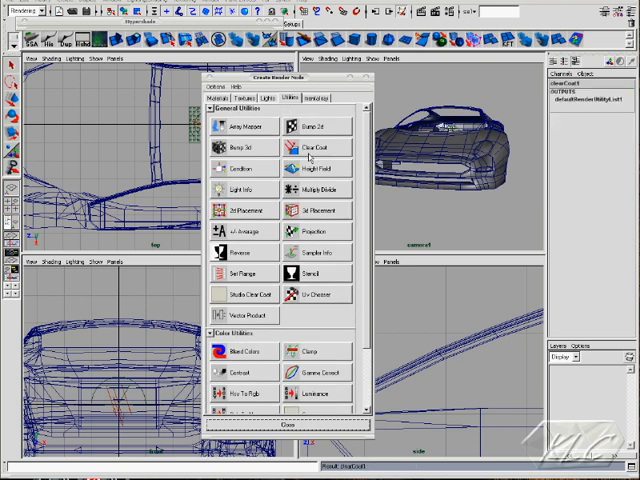
mouse_move(312, 166)
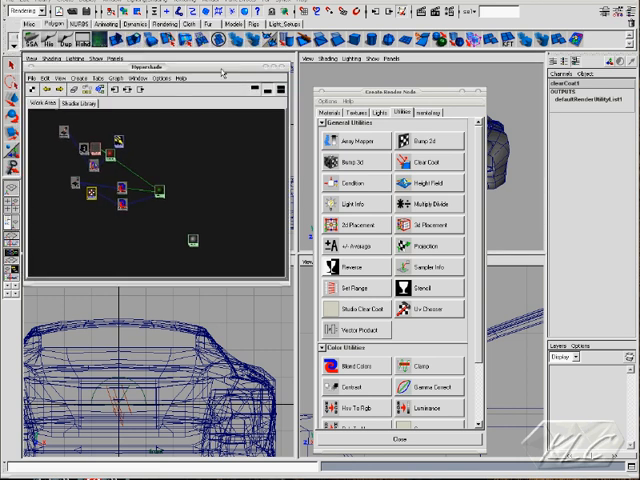
mouse_move(113, 215)
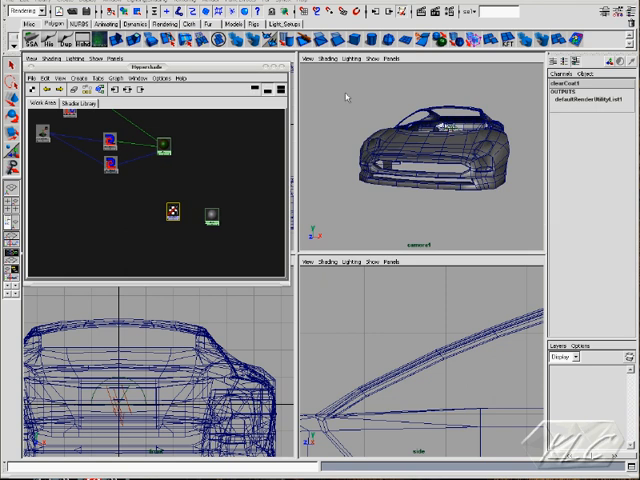
mouse_move(205, 217)
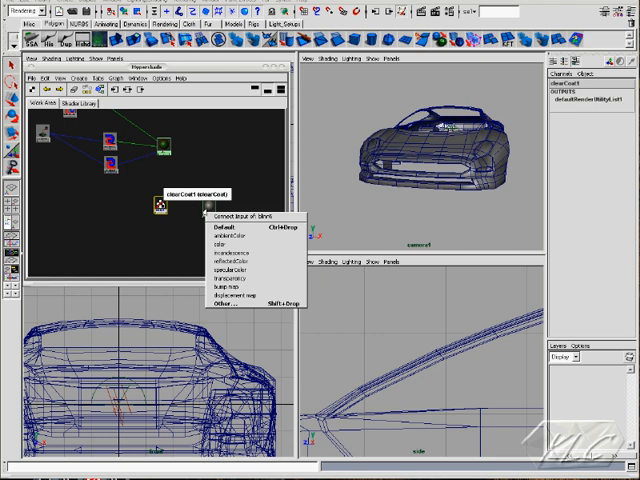
mouse_move(225, 261)
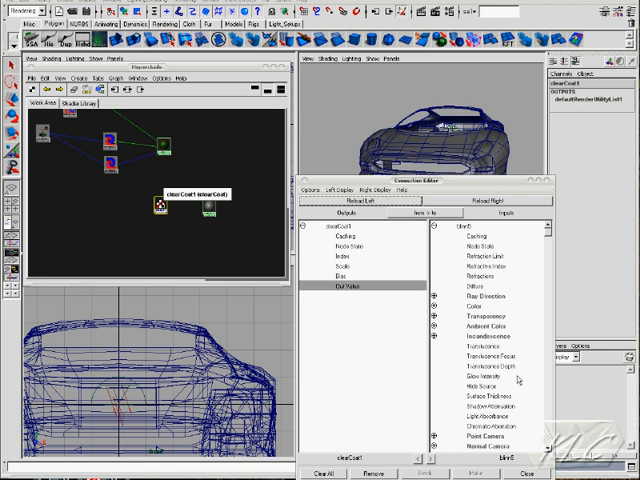
Link clearCoat1's Out Value to blinn5's Reflectivity in the Connection Editor.
scroll(down, 3)
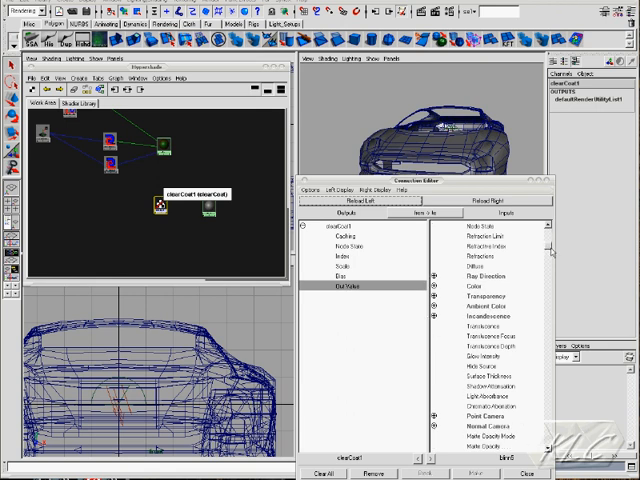
scroll(down, 3)
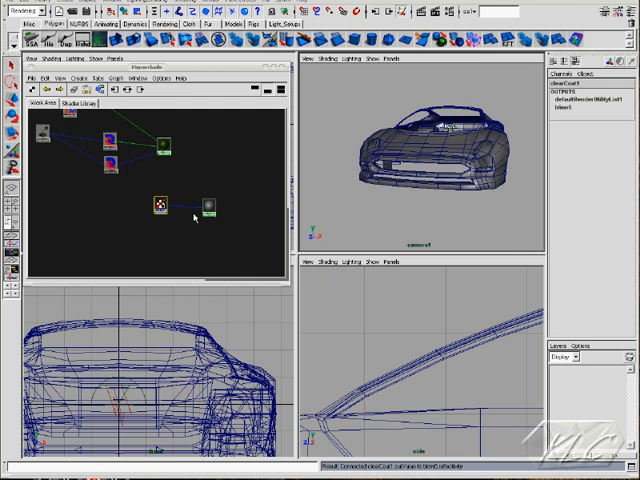
Connect envSky1 to blinn5's reflectedColor and render the car in Render View.
click(160, 207)
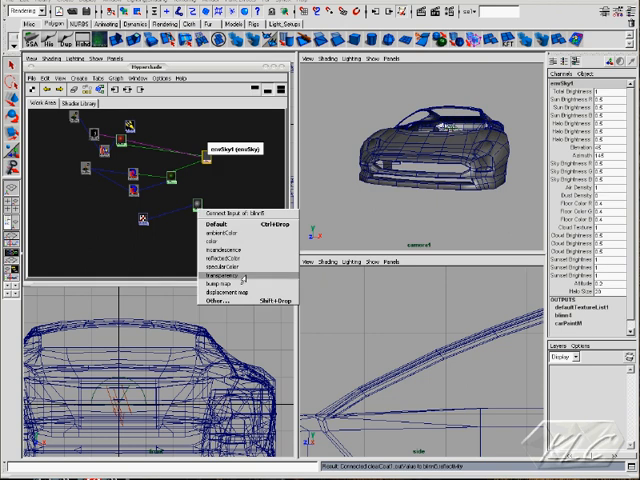
mouse_move(230, 272)
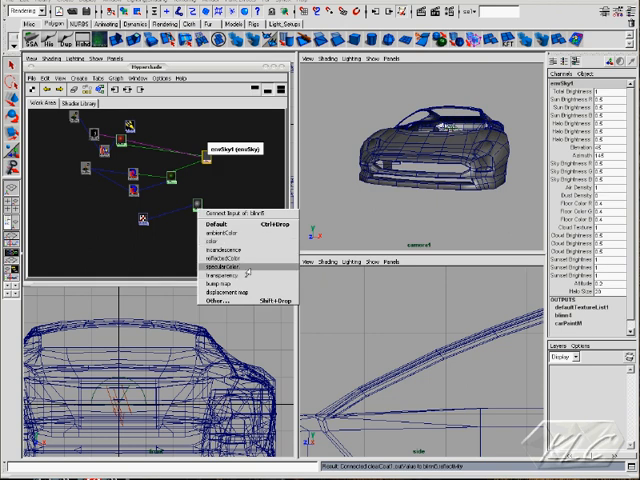
click(217, 263)
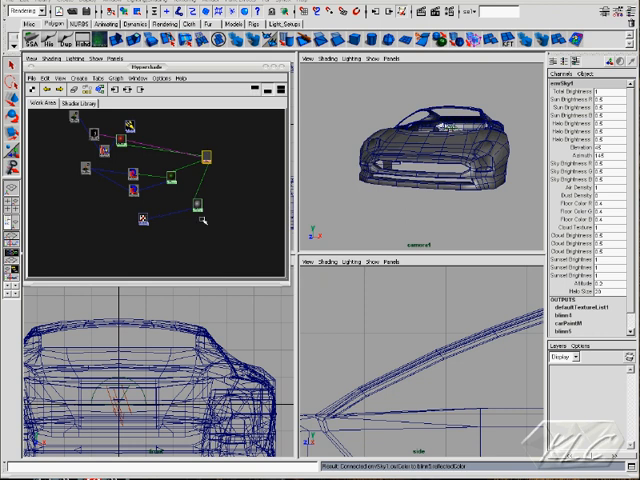
click(210, 215)
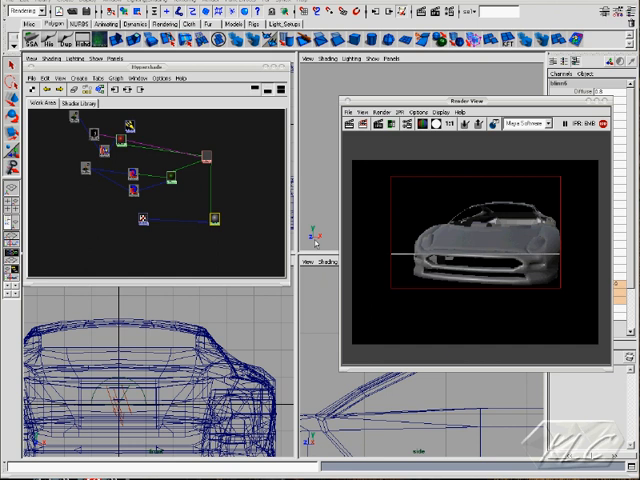
mouse_move(143, 218)
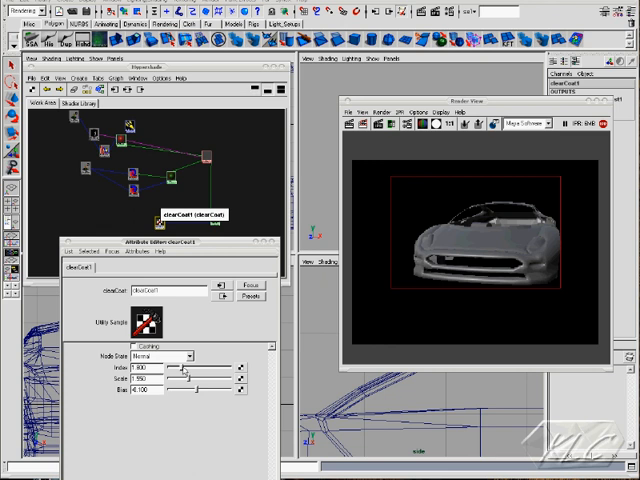
Push clearCoat1's Index up to about 3.6, then back to roughly 1.727.
drag(170, 372, 185, 372)
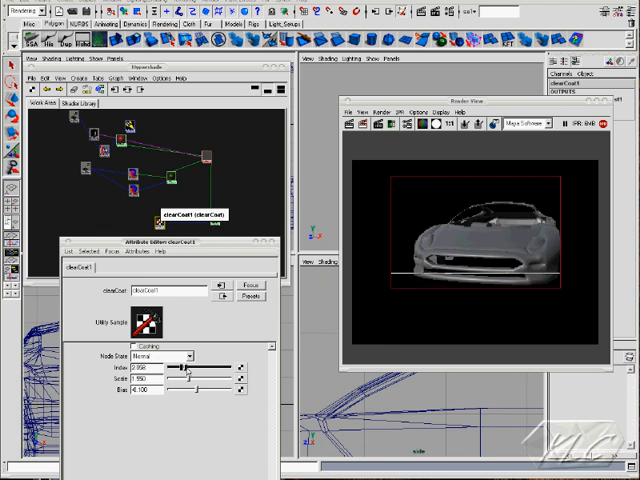
drag(183, 369, 210, 369)
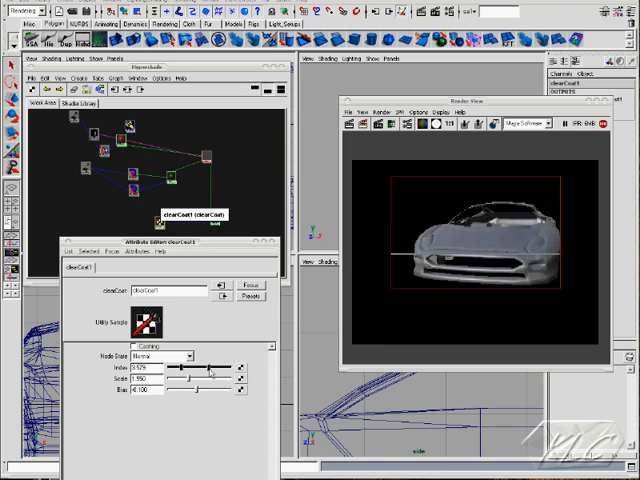
drag(215, 369, 180, 369)
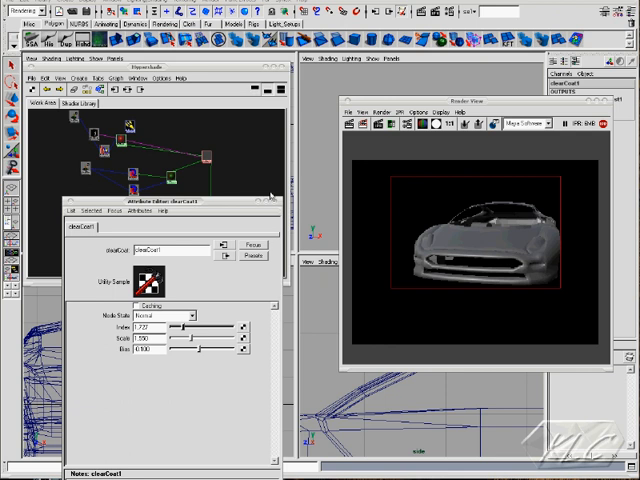
drag(165, 204, 165, 278)
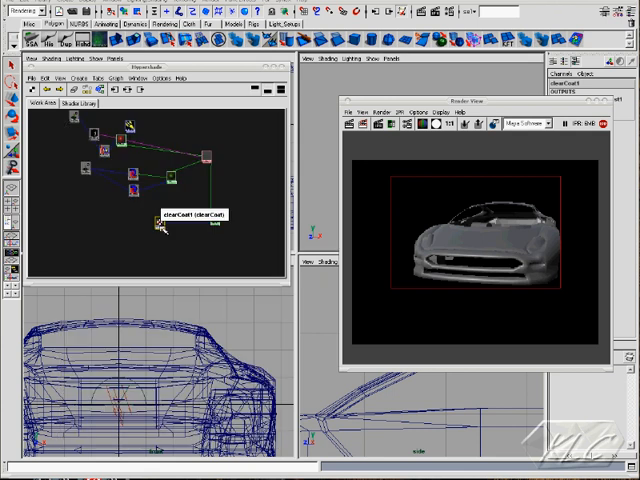
Select clearCoat1 in the node network and bring up the work area's marking menu.
click(162, 220)
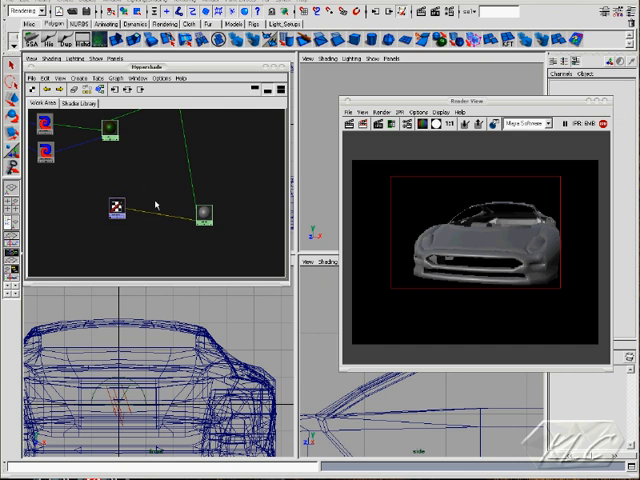
mouse_move(78, 215)
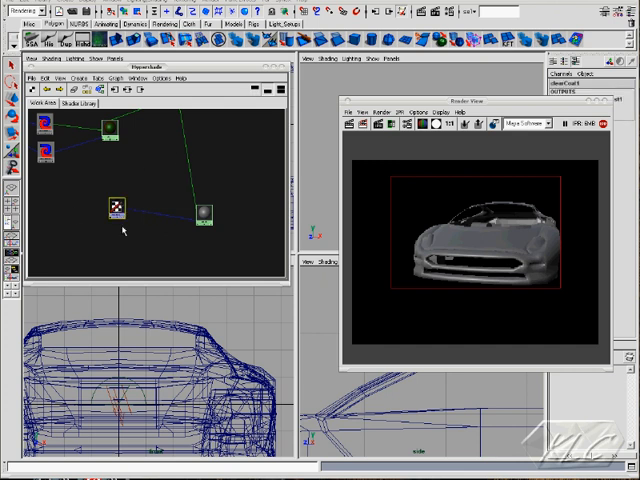
right_click(118, 228)
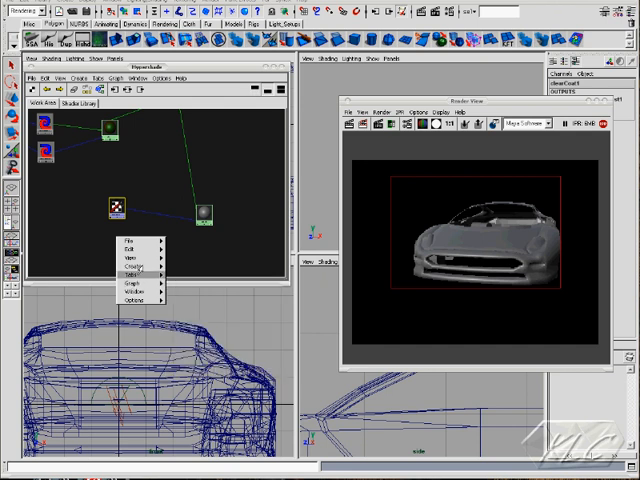
Create clearCoat2 from General Utilities and connect its outValue to blinn5.reflectivity.
click(135, 270)
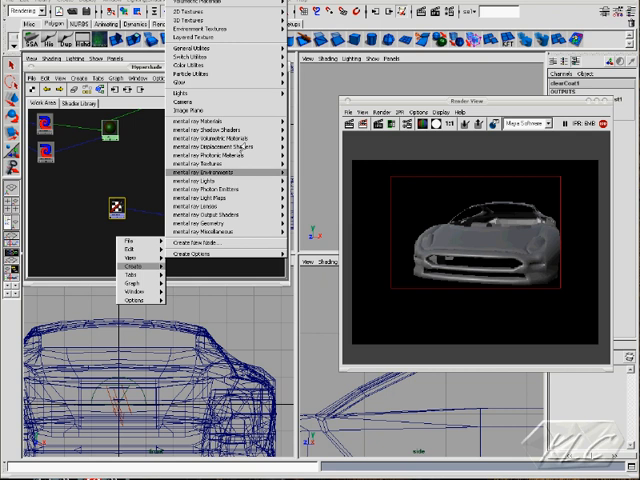
mouse_move(215, 62)
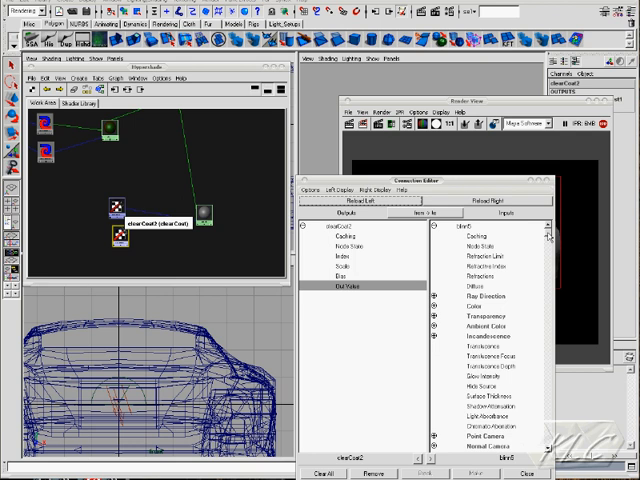
scroll(down, 3)
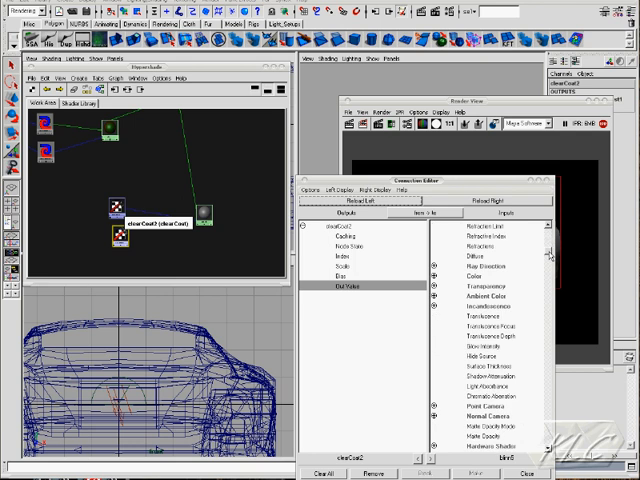
scroll(down, 3)
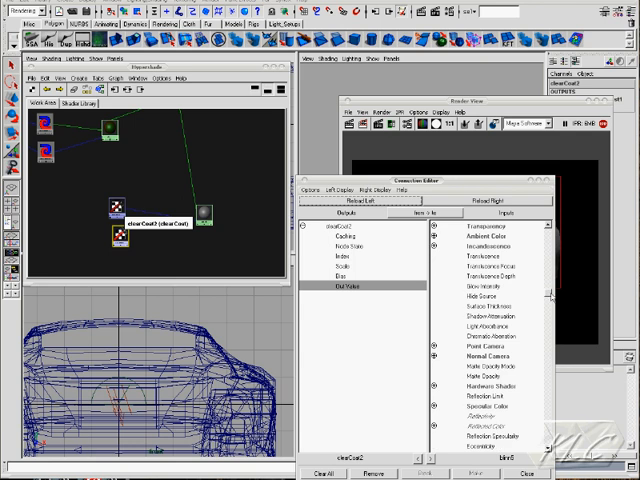
scroll(down, 3)
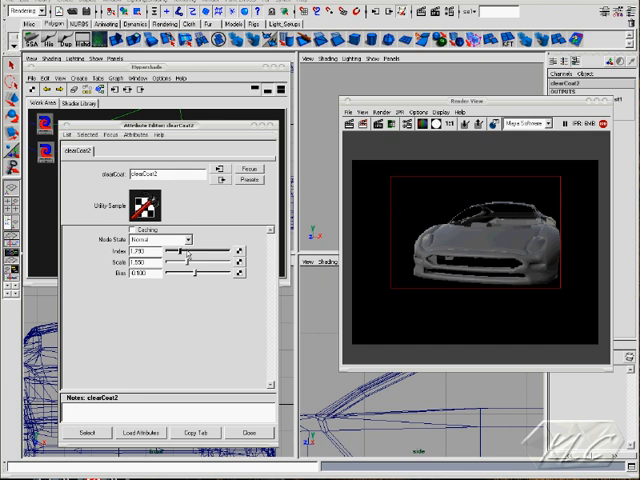
Set clearCoat2's Index to about 3.579 and close its editor.
drag(175, 252, 195, 252)
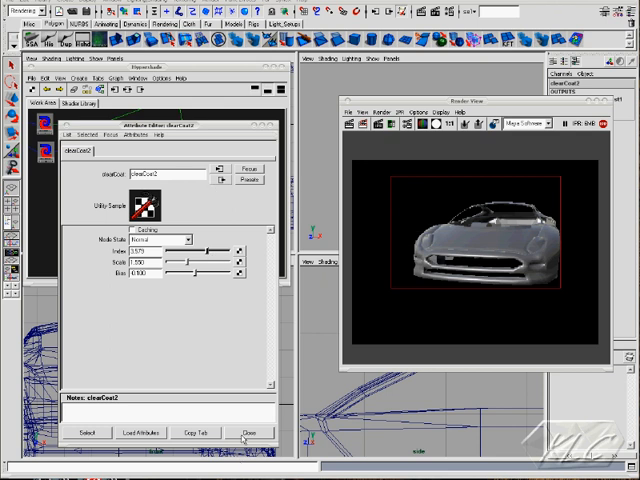
click(252, 431)
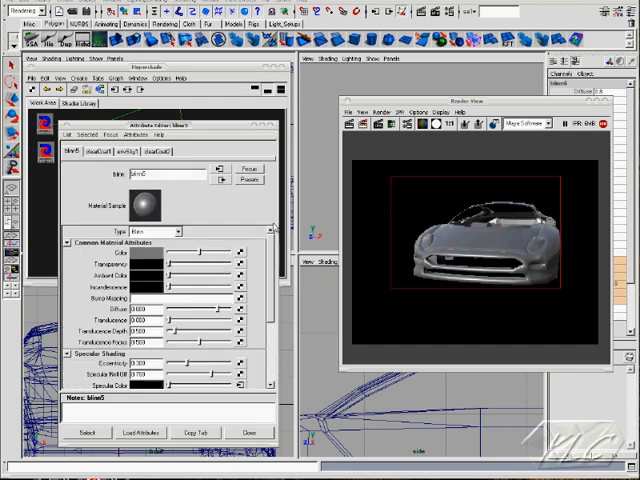
Try brown, blue and pink for blinn5's colour, settling on pale green.
click(138, 252)
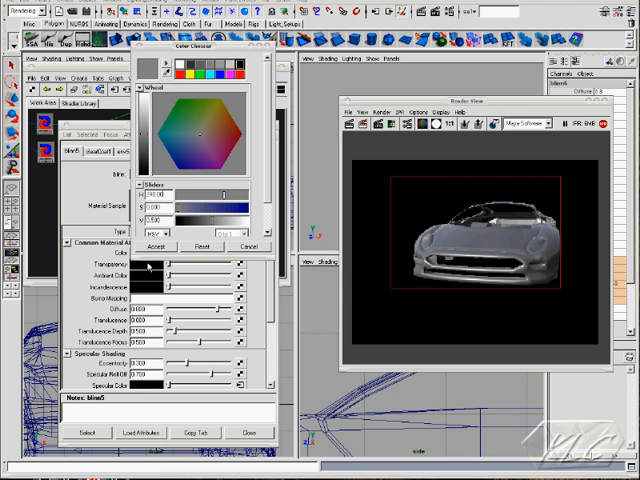
click(225, 120)
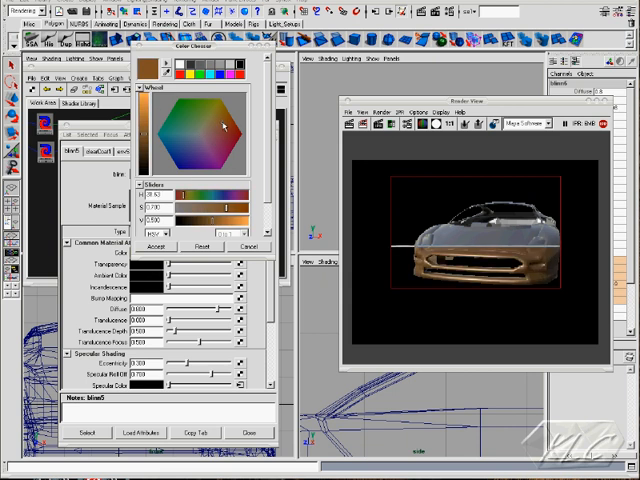
click(214, 147)
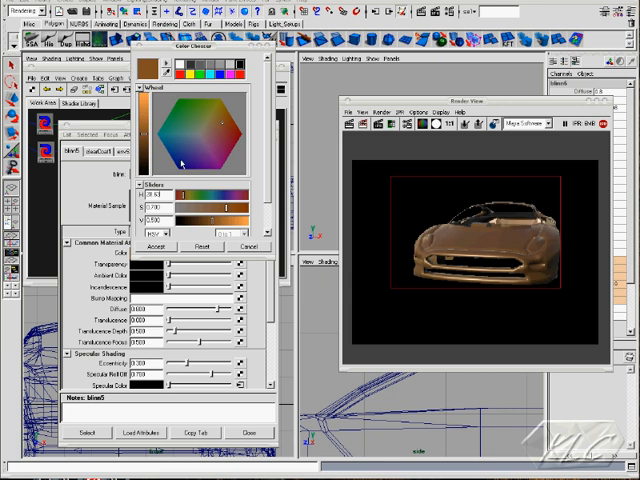
click(168, 148)
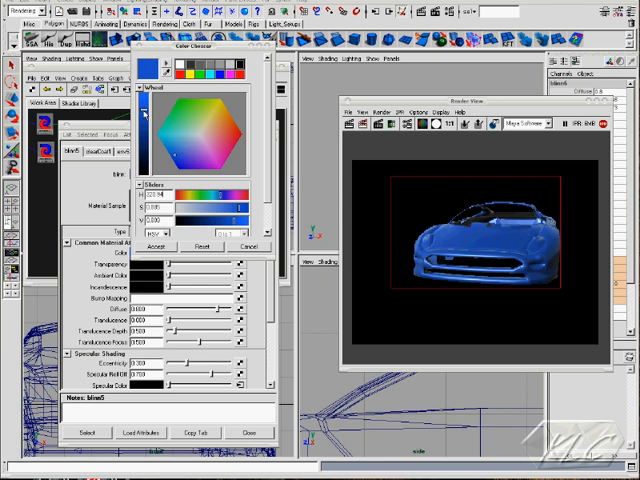
click(147, 104)
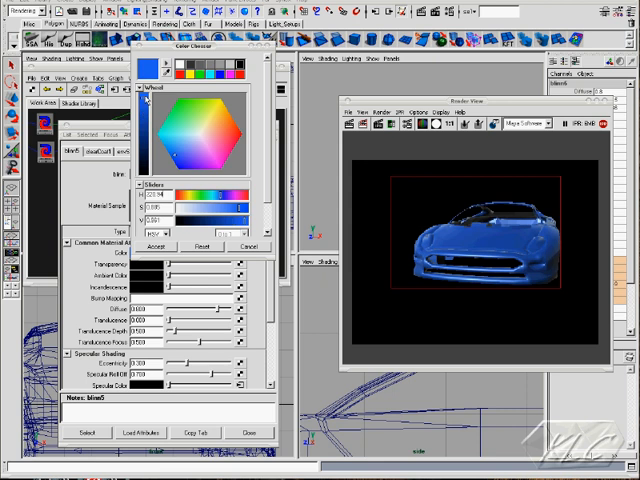
click(170, 135)
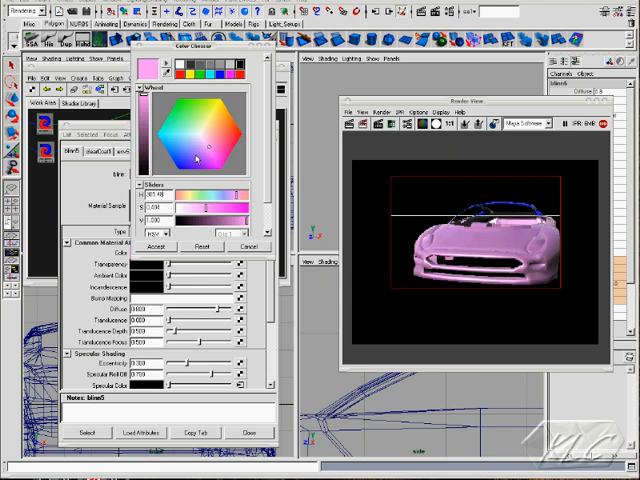
click(216, 110)
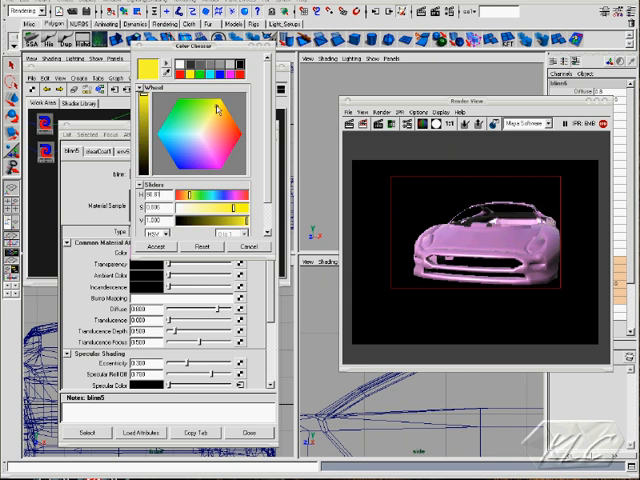
click(214, 106)
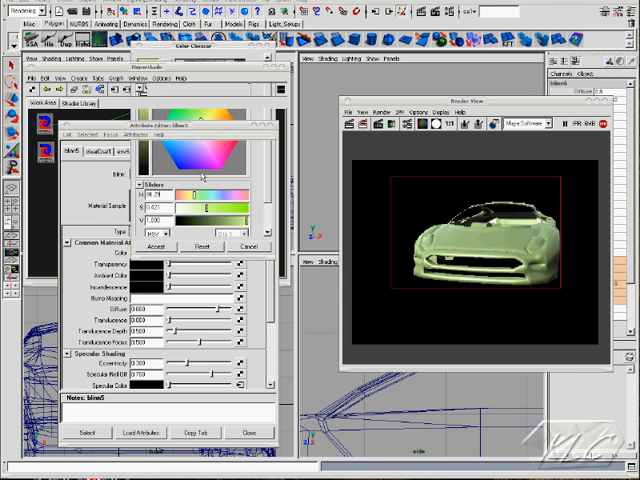
Accept the pale green body colour in the Color Chooser.
click(157, 246)
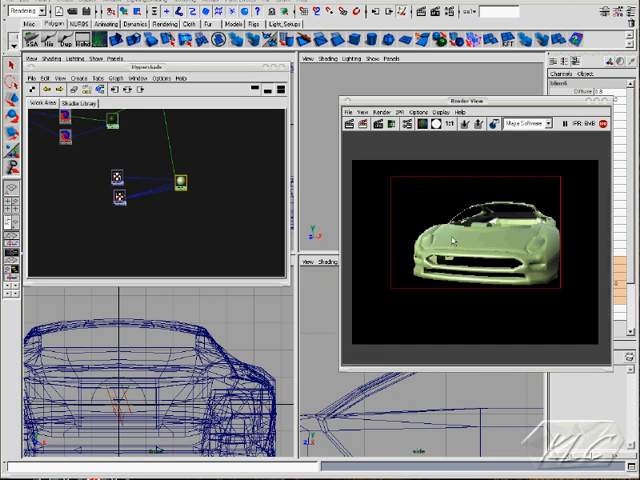
mouse_move(463, 235)
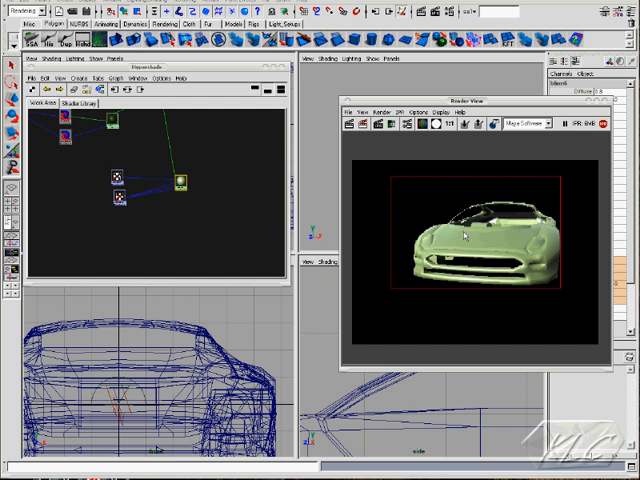
mouse_move(448, 238)
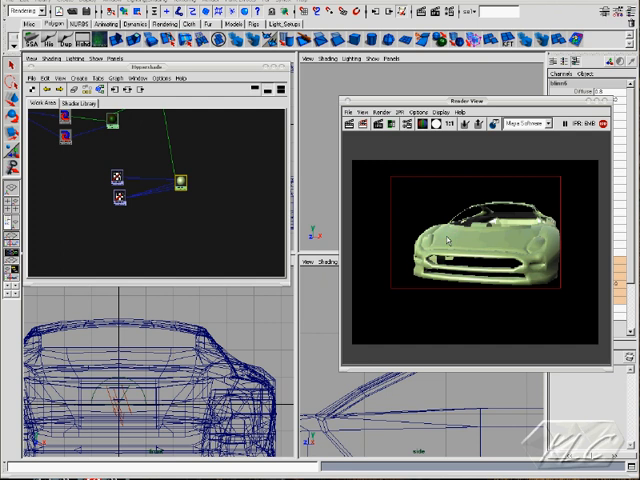
mouse_move(505, 245)
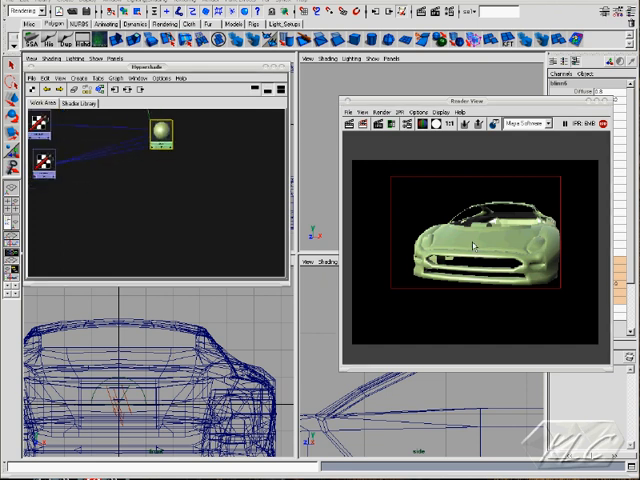
mouse_move(148, 195)
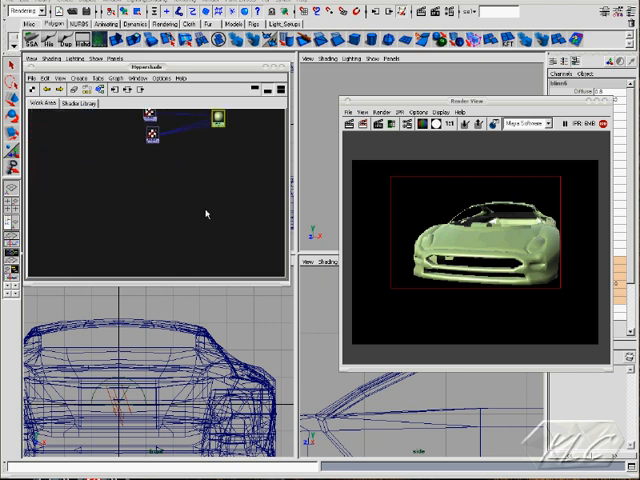
mouse_move(573, 141)
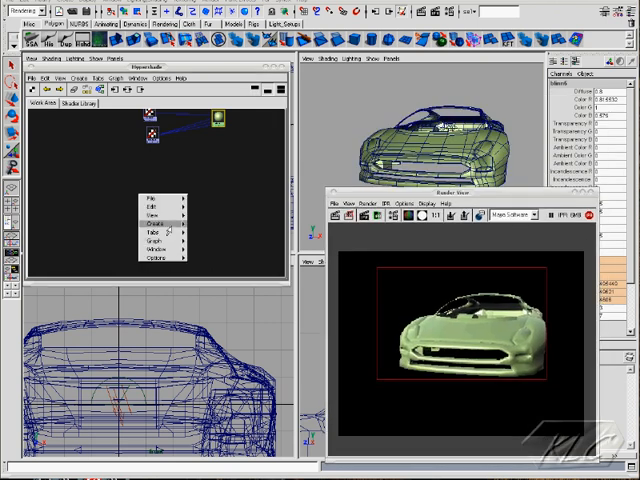
Create rampShader1 and assign it to the selected car body.
click(178, 223)
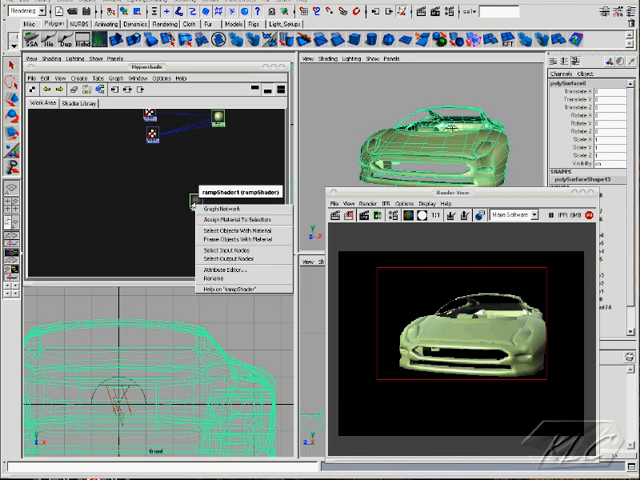
click(225, 200)
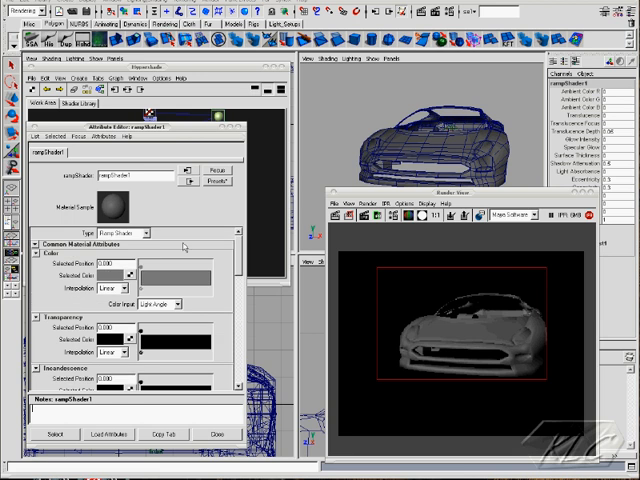
Set rampShader1's colour ramp interpolation to None.
click(110, 296)
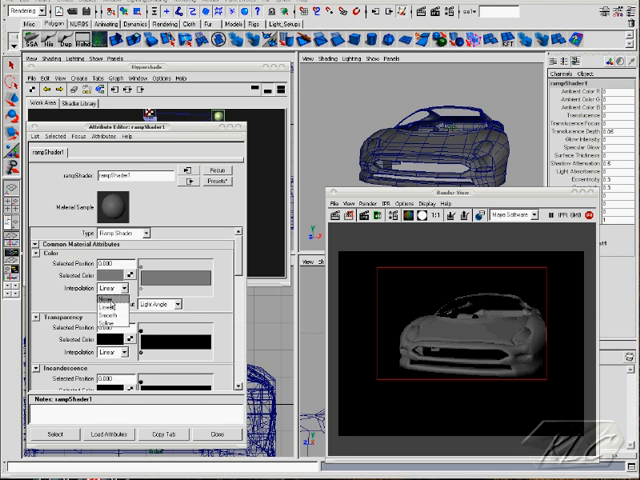
click(104, 296)
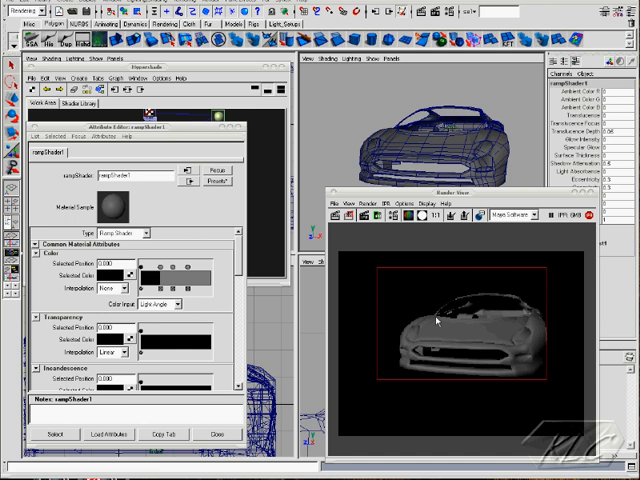
mouse_move(440, 169)
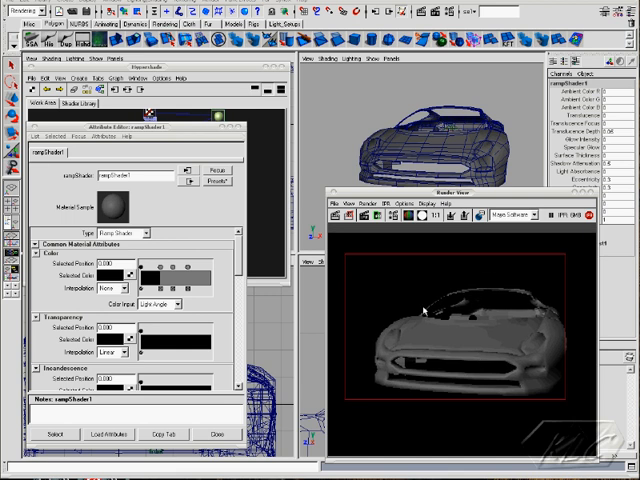
mouse_move(428, 352)
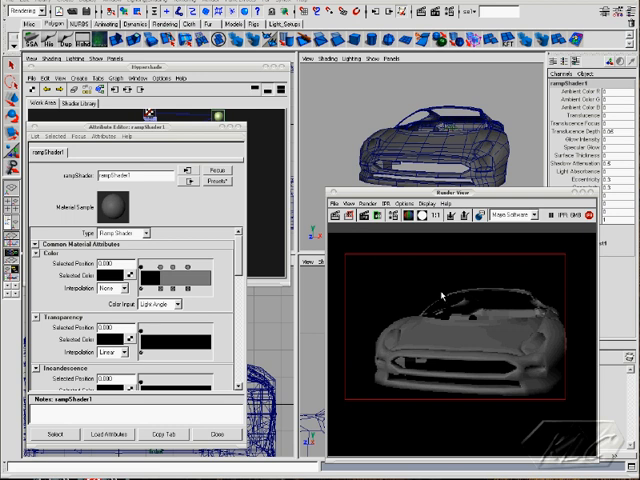
mouse_move(400, 312)
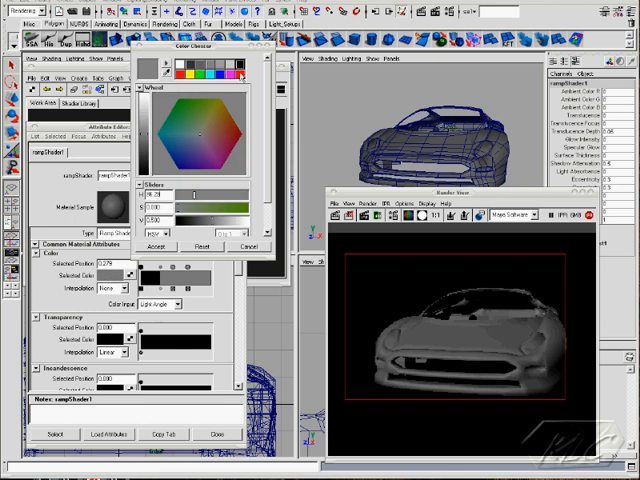
Pick a pinkish-red colour for one of rampShader1's ramp bands.
click(228, 118)
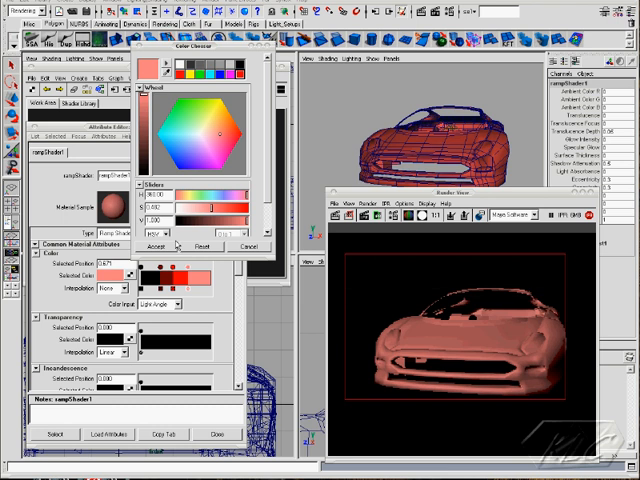
mouse_move(168, 246)
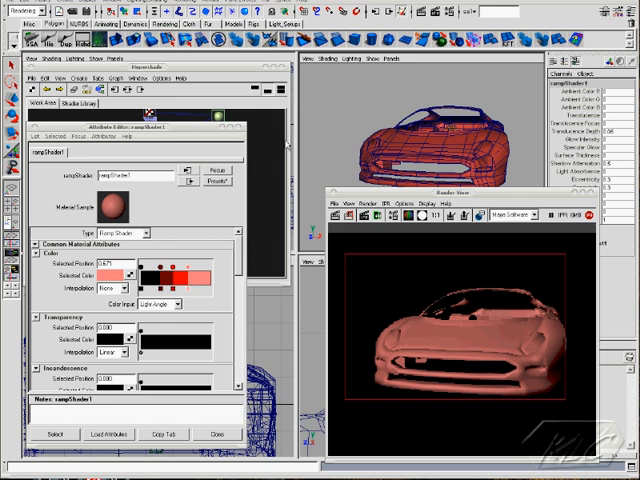
mouse_move(405, 146)
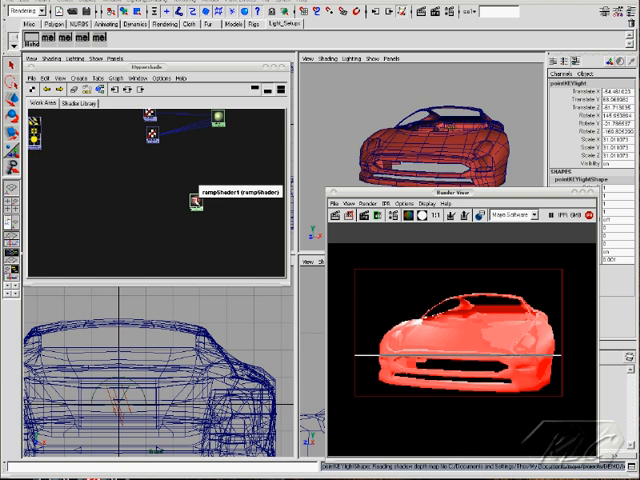
Reopen rampShader1's attributes to darken its red ramp bands.
click(165, 204)
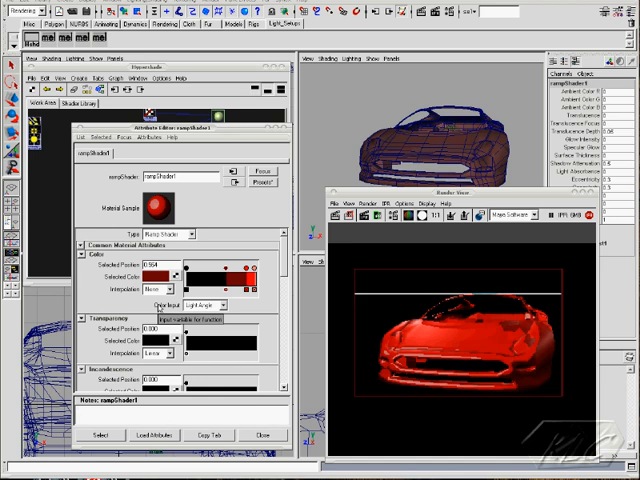
Switch rampShader1's Color Input from Light Angle to Brightness.
click(220, 304)
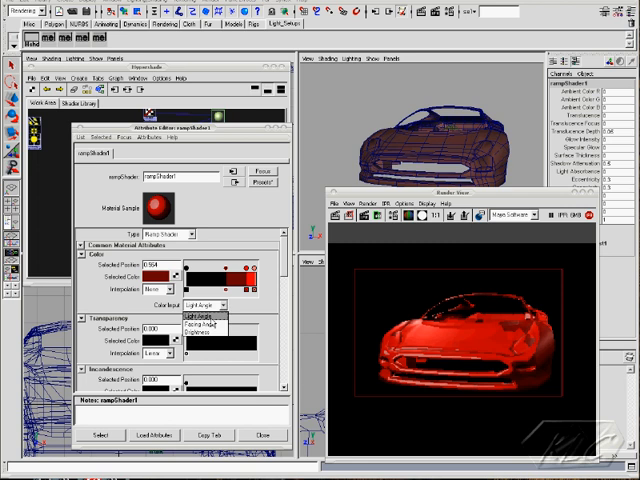
click(190, 333)
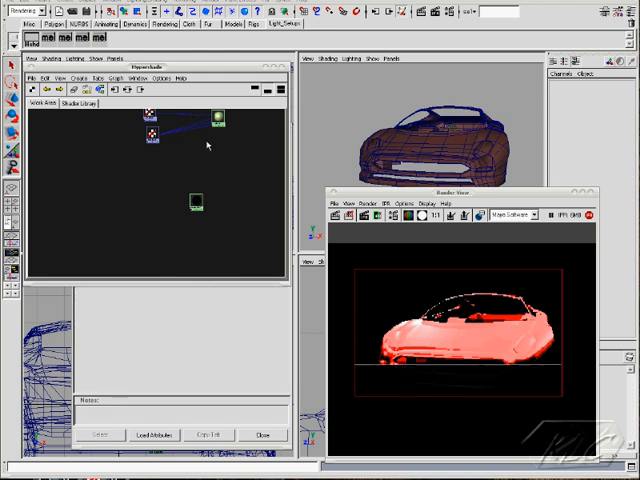
Open rampShader1's attributes and reposition two red entries along the Color ramp.
click(196, 203)
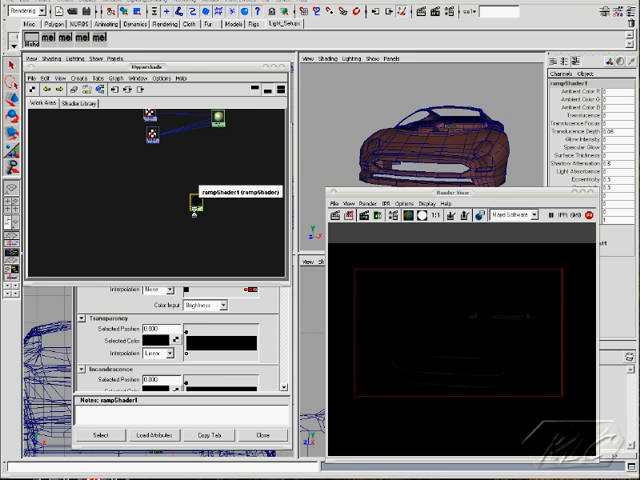
double_click(195, 125)
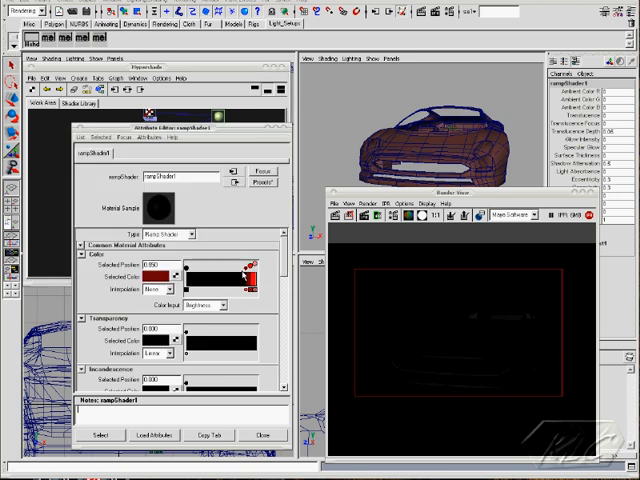
drag(243, 270, 190, 270)
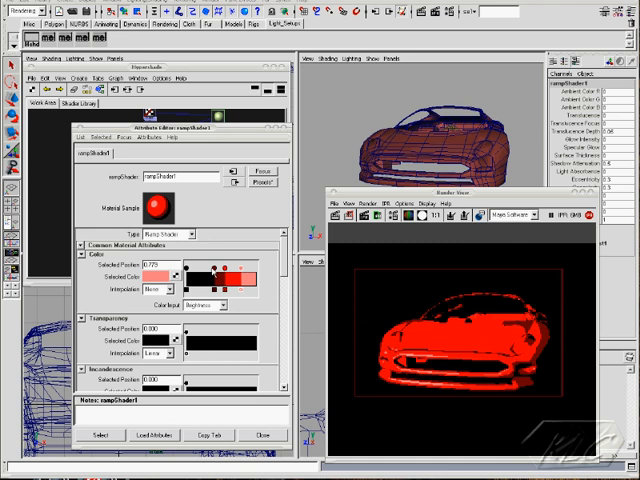
drag(208, 262, 205, 285)
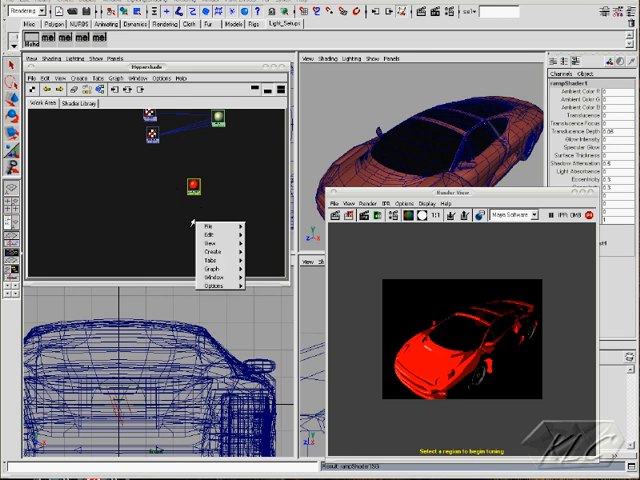
Create rampShader2 for the glass and open its grey attributes.
click(214, 246)
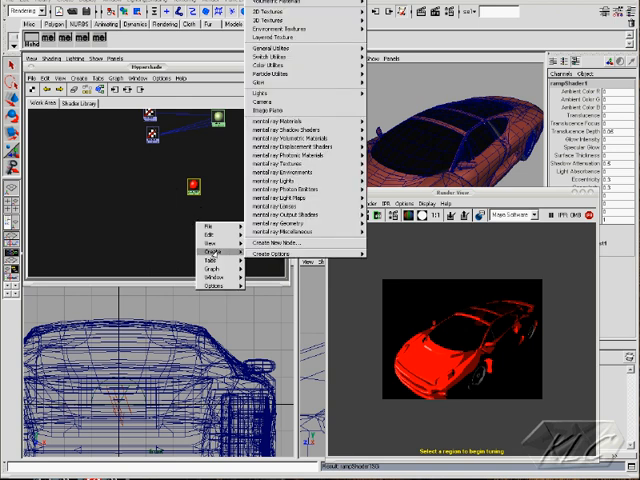
mouse_move(290, 22)
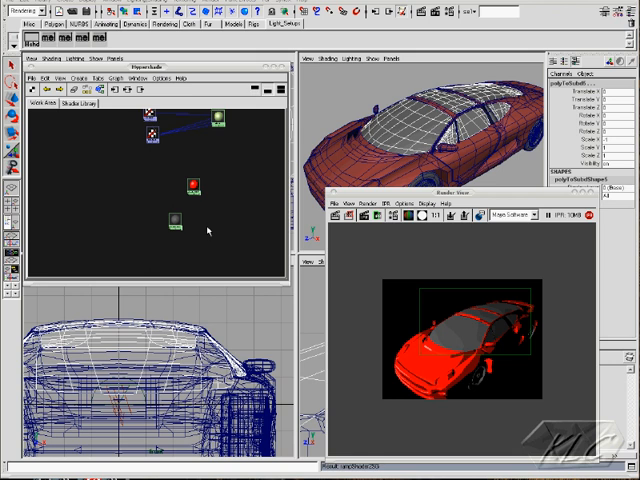
mouse_move(178, 233)
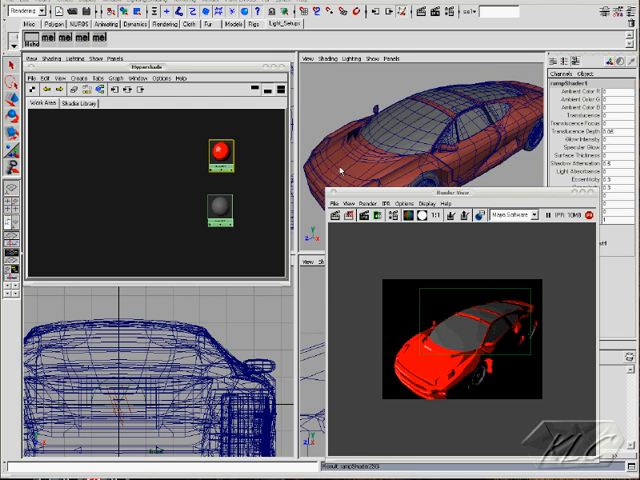
mouse_move(188, 160)
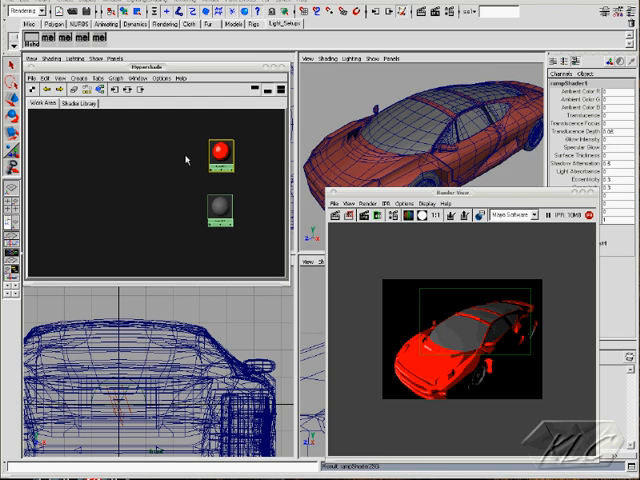
mouse_move(184, 160)
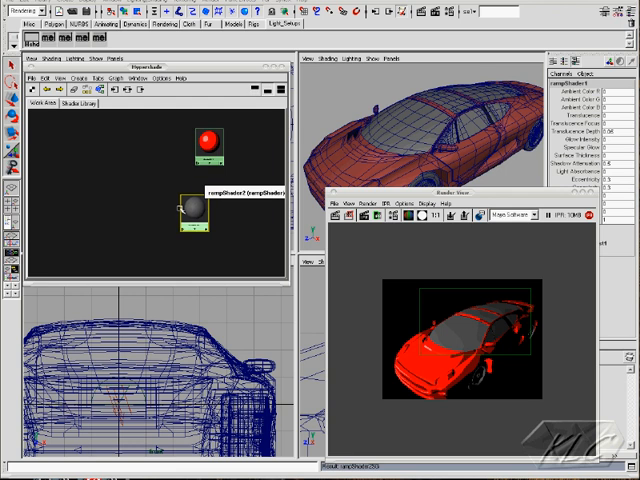
drag(191, 206, 148, 200)
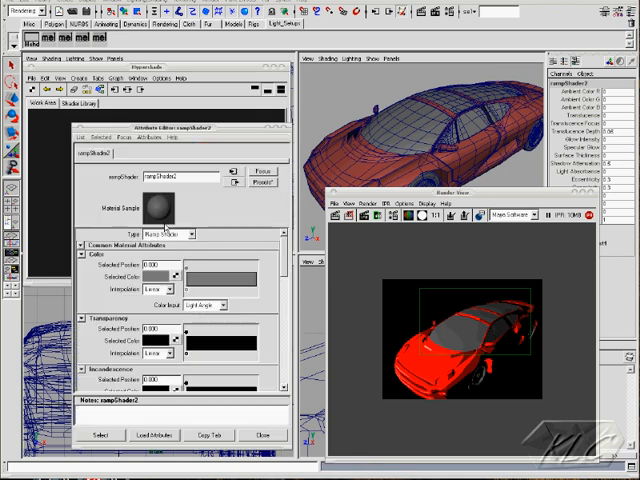
Set rampShader2's Color Input to Brightness and pick a teal band colour.
click(167, 290)
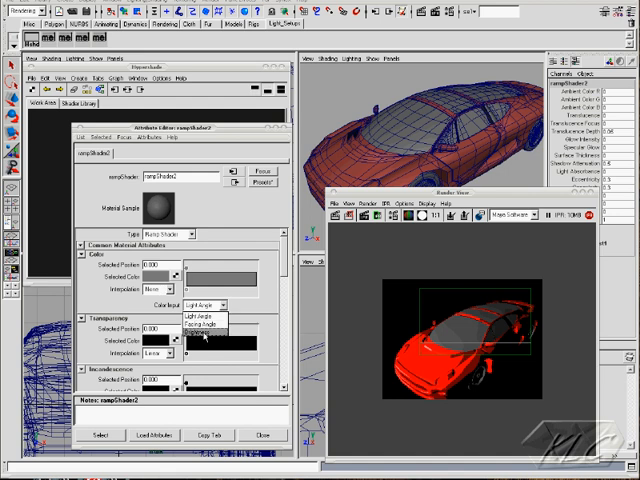
click(203, 335)
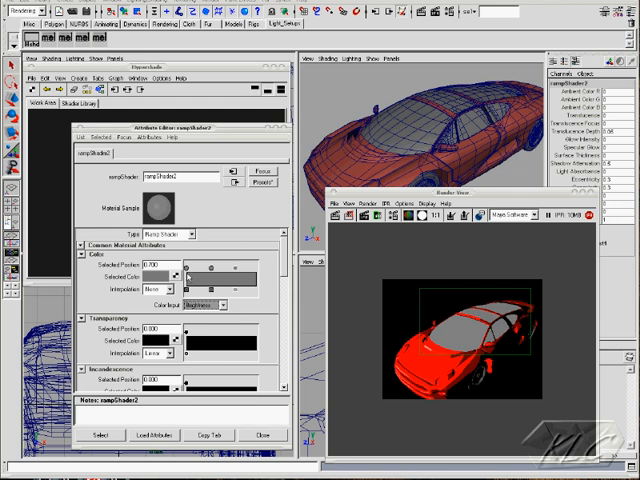
click(168, 273)
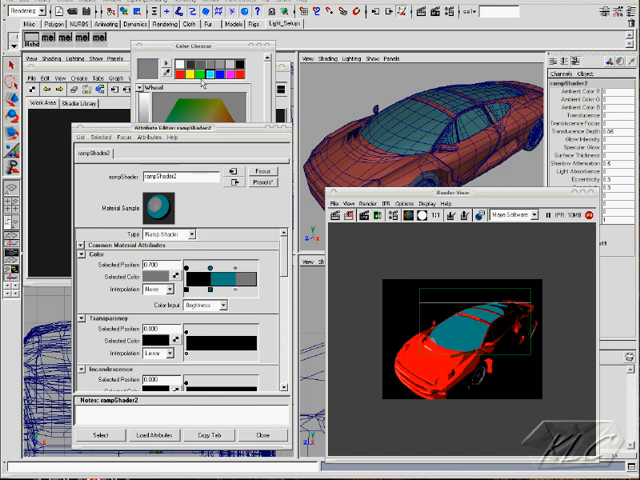
Colour the glass ramp bands darker cyan, brighter cyan and a pale near-white highlight.
click(151, 92)
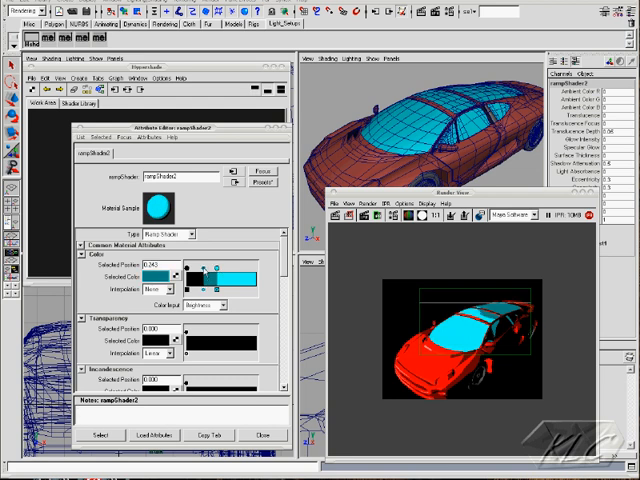
click(170, 271)
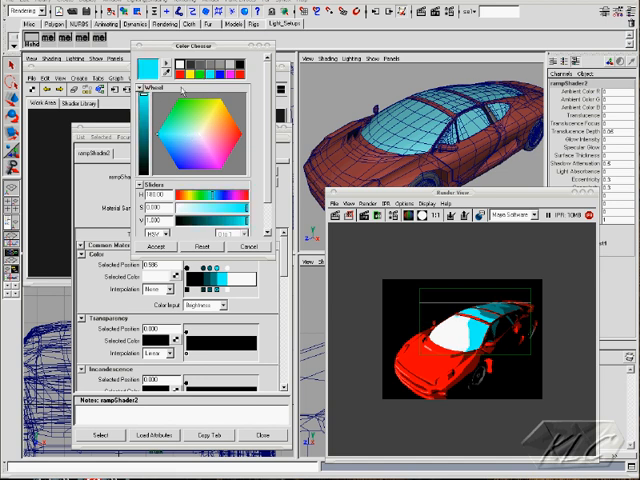
click(185, 175)
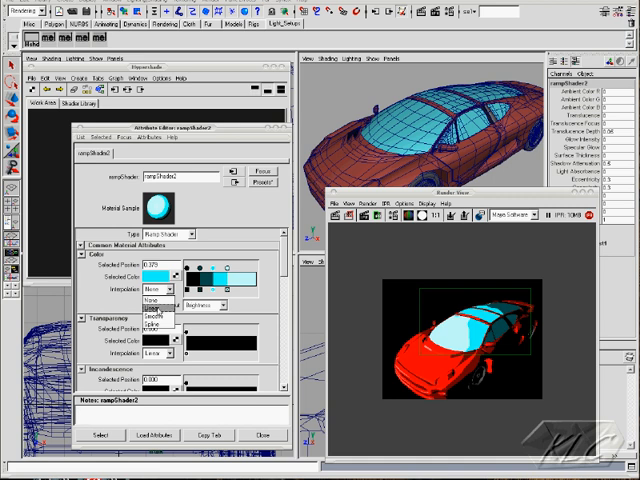
Set Linear interpolation on the glass ramp entries, including the darker cyan band.
click(150, 305)
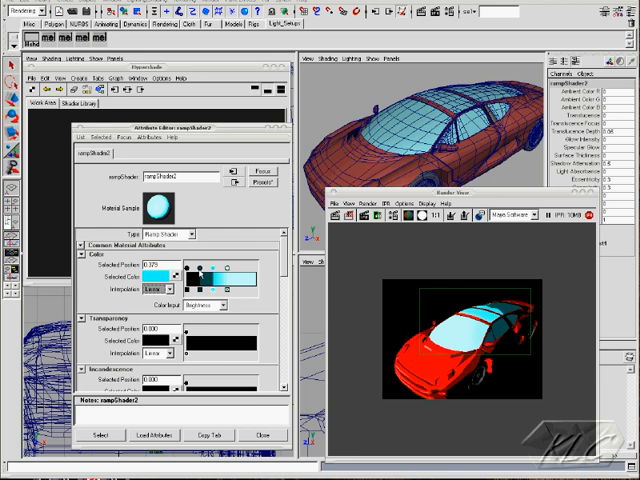
click(167, 291)
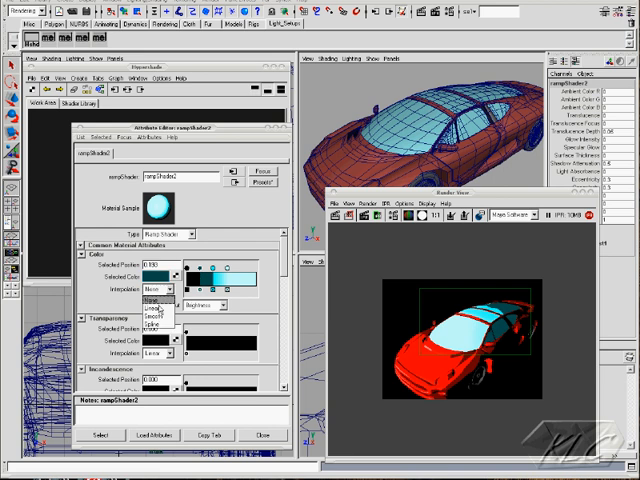
click(161, 315)
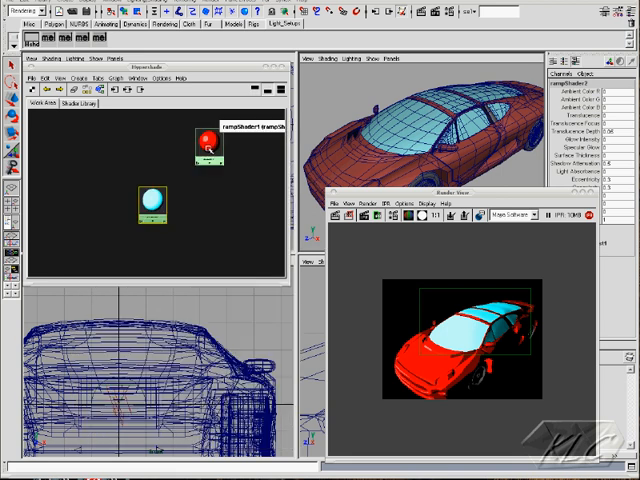
Set rampShader1's red body ramp interpolation to Smooth and close its attributes.
double_click(208, 138)
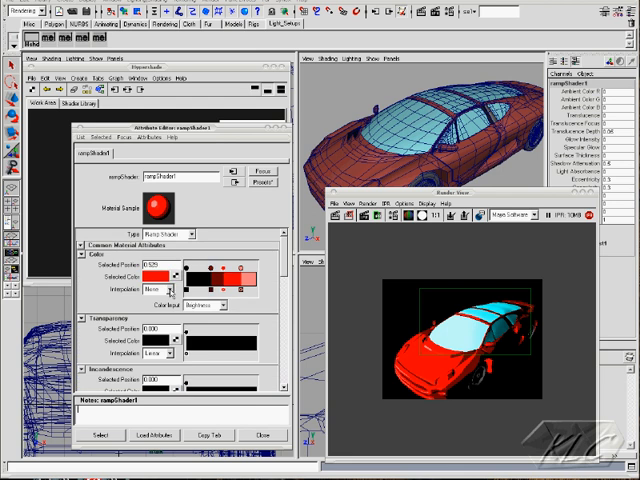
click(160, 291)
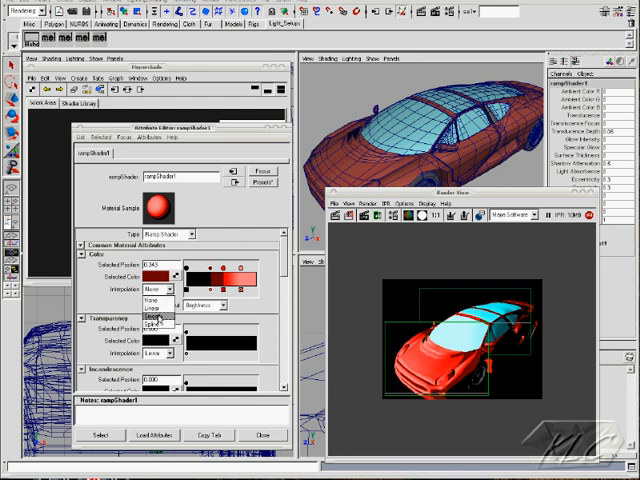
click(150, 317)
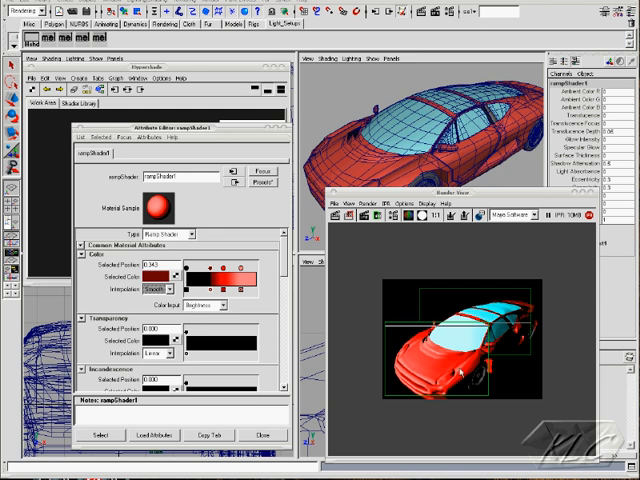
mouse_move(510, 375)
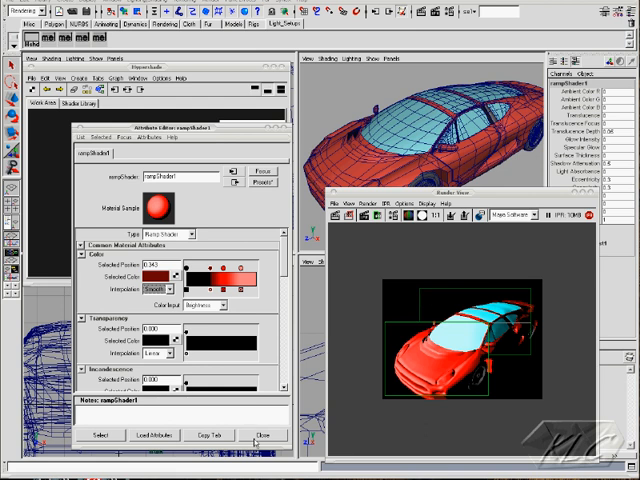
click(263, 434)
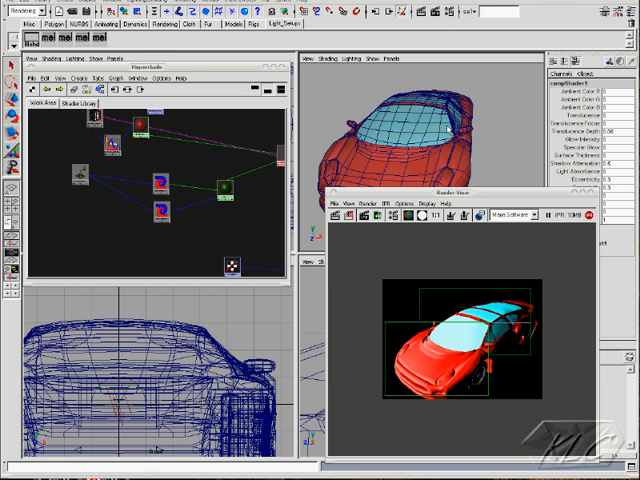
mouse_move(162, 161)
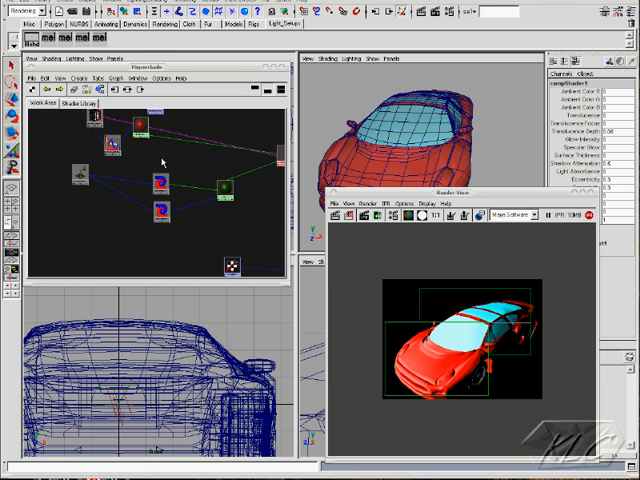